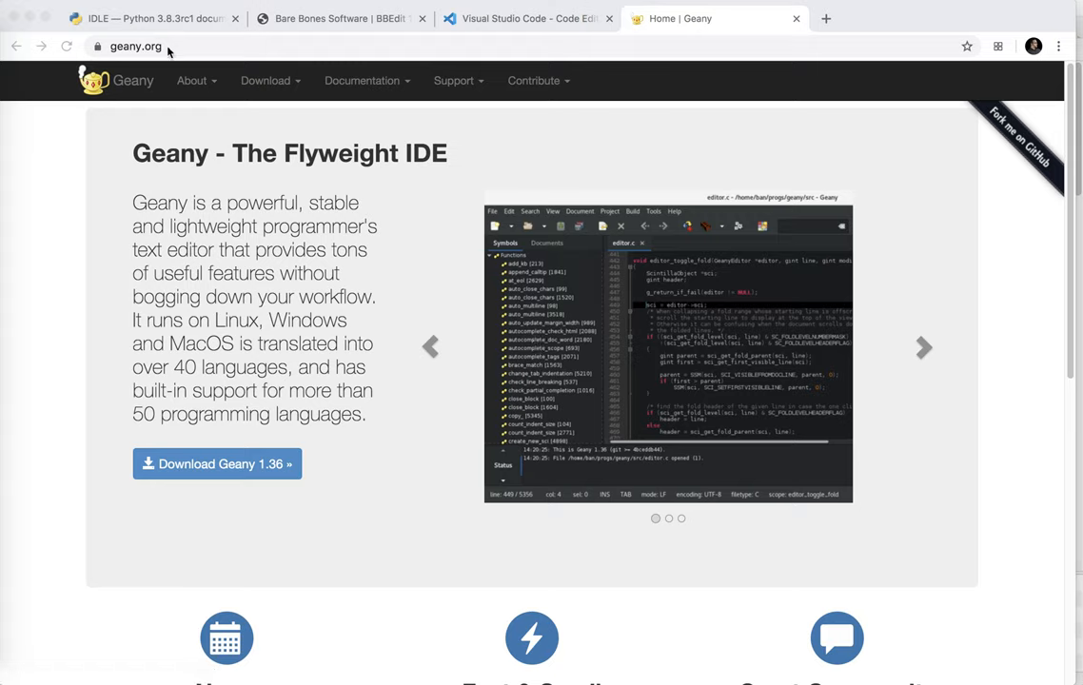
{"action": "mouse_move", "coordinate": [246, 228]}
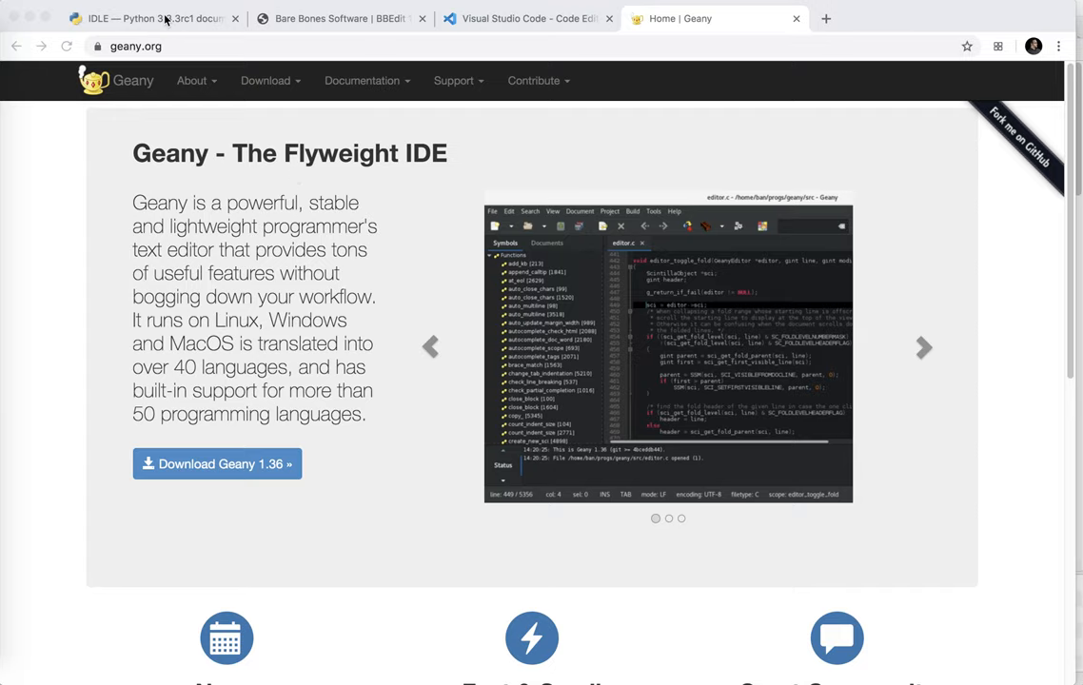
- Switch from the Geany homepage in Chrome to the IDLE editor showing chess_idle.py
{"action": "left_click", "coordinate": [149, 19]}
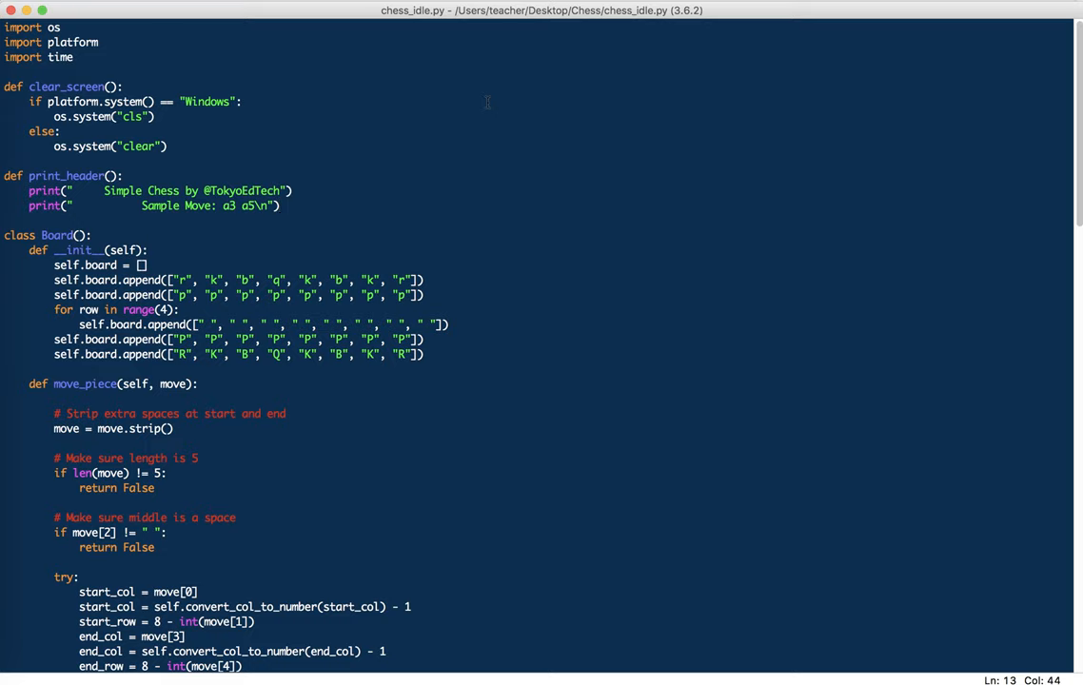
{"action": "left_click", "coordinate": [276, 206]}
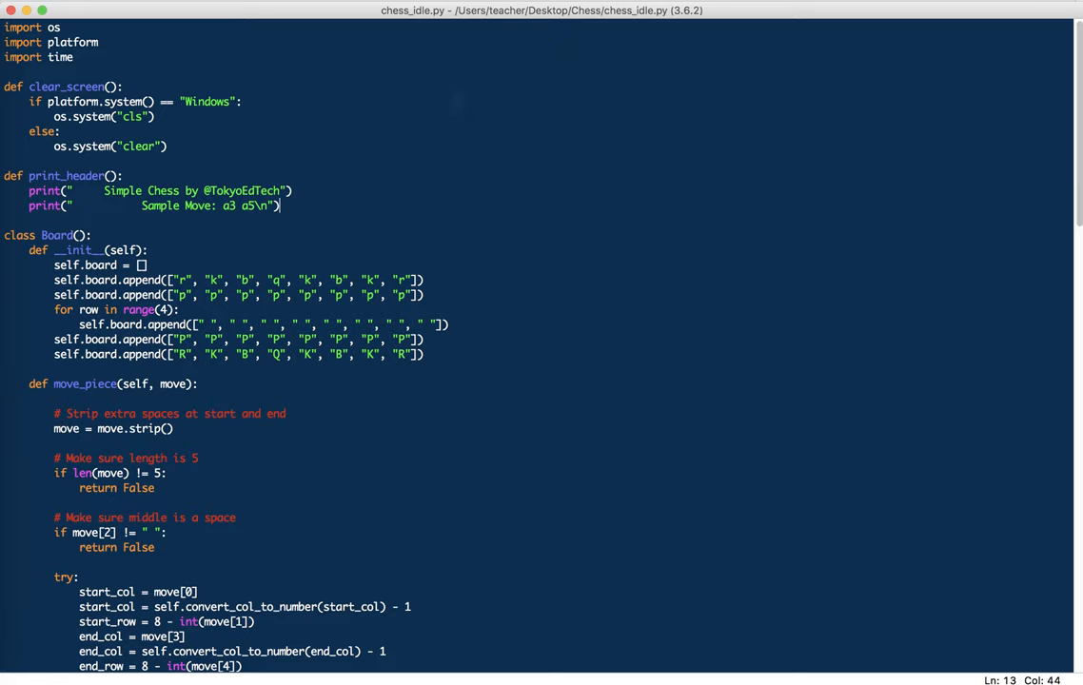
{"action": "left_click", "coordinate": [34, 4]}
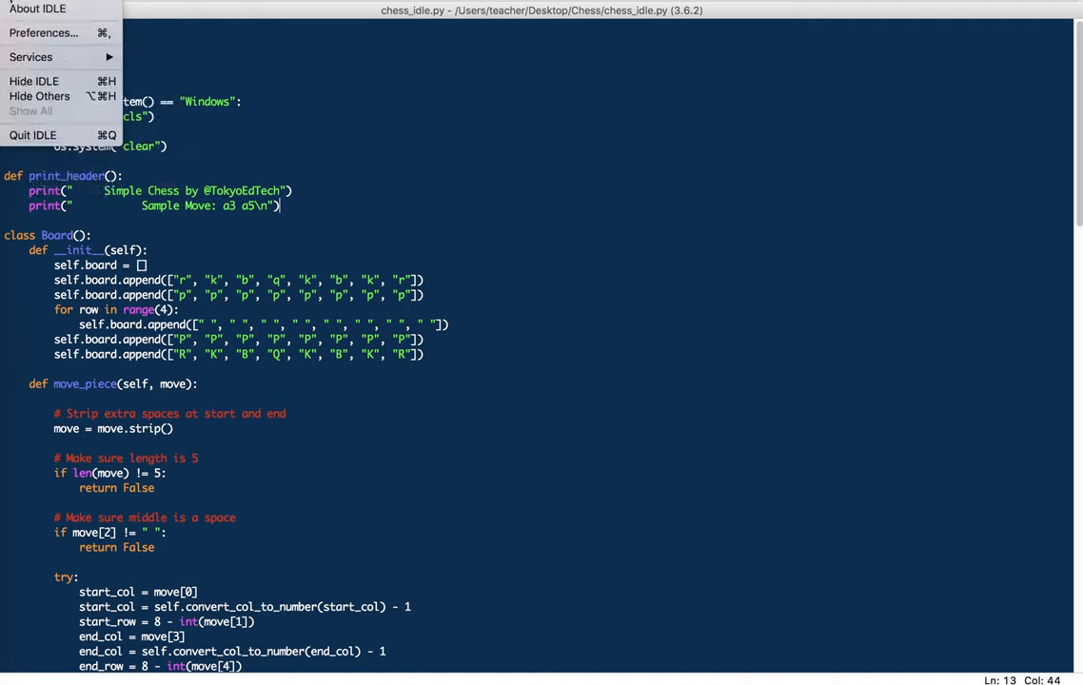
{"action": "left_click", "coordinate": [44, 32]}
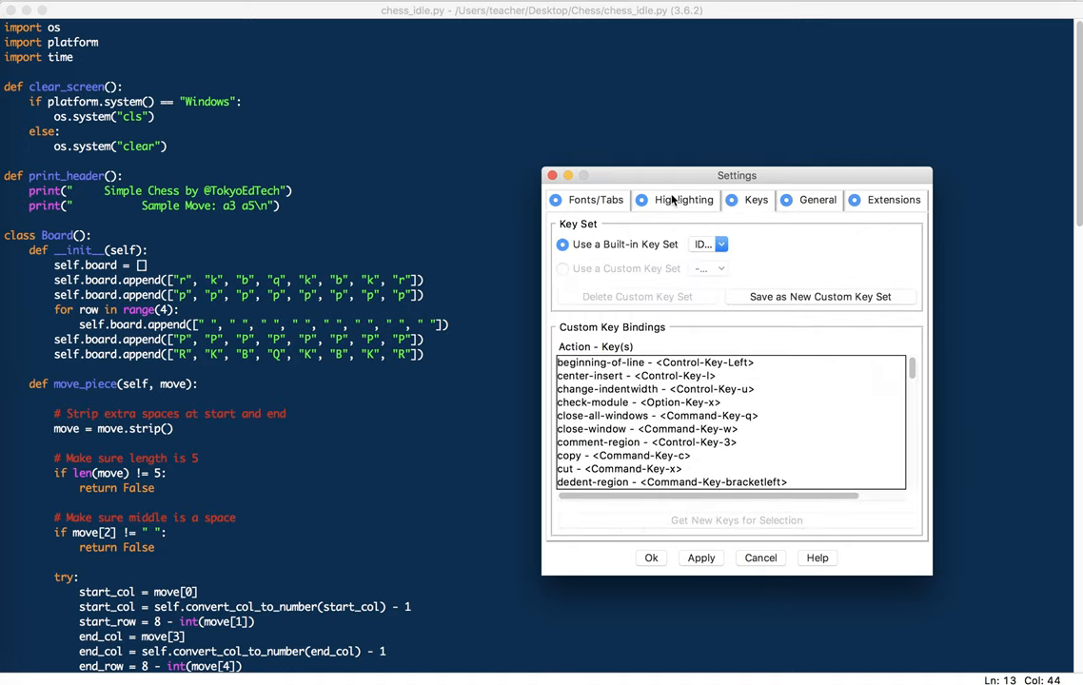
{"action": "left_click", "coordinate": [594, 200]}
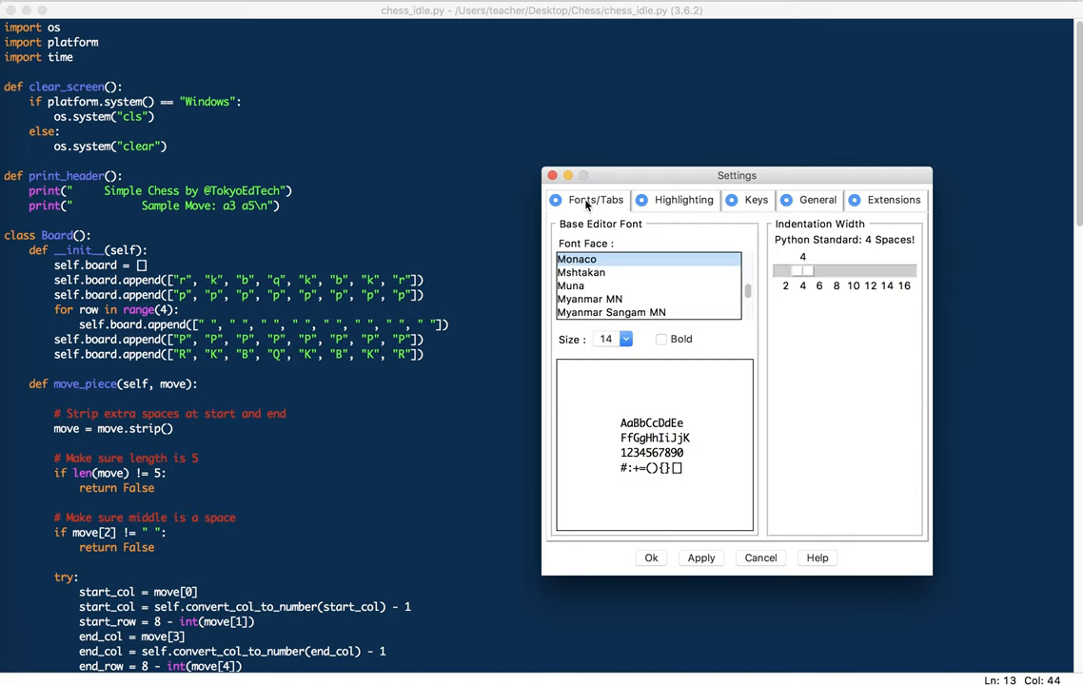
{"action": "left_click", "coordinate": [682, 200]}
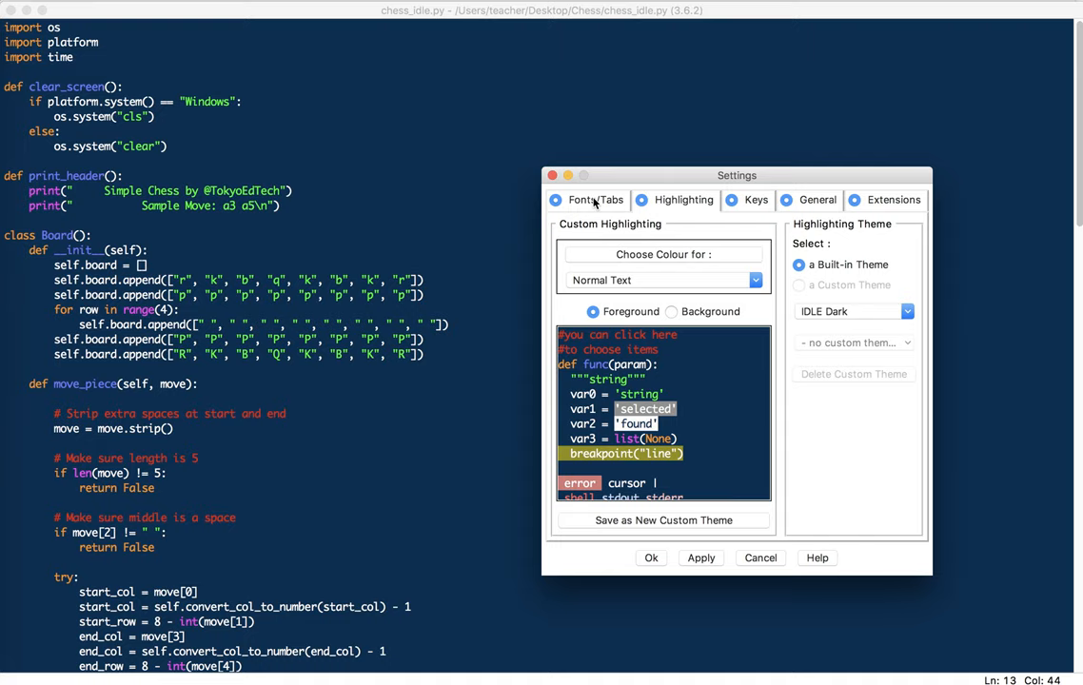
{"action": "mouse_move", "coordinate": [697, 246]}
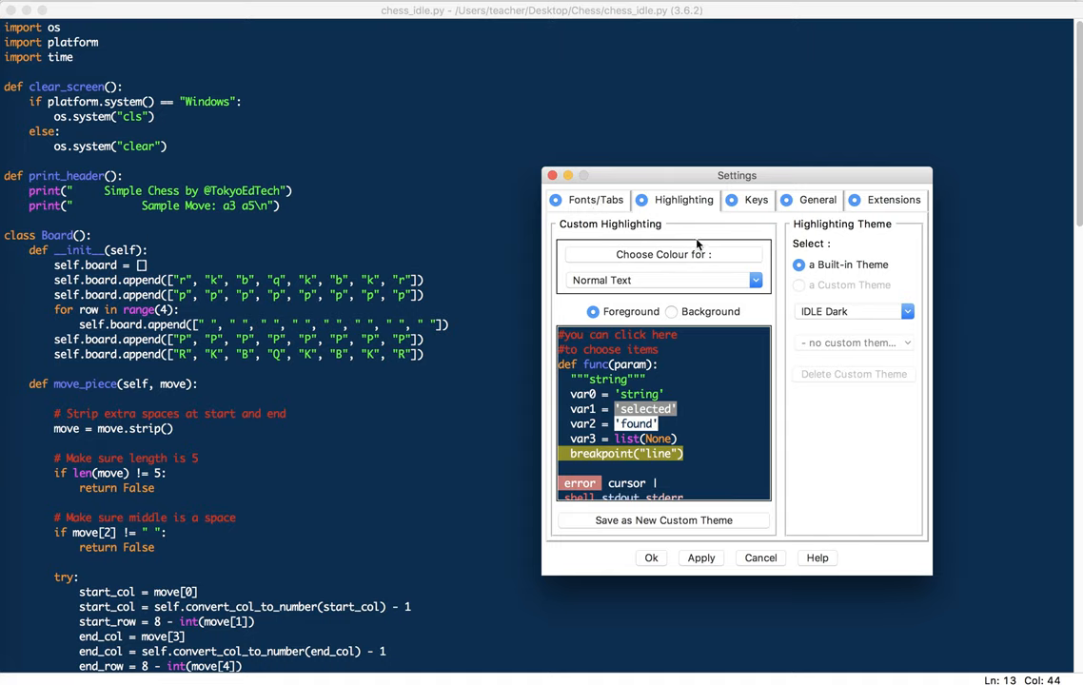
{"action": "mouse_move", "coordinate": [735, 251]}
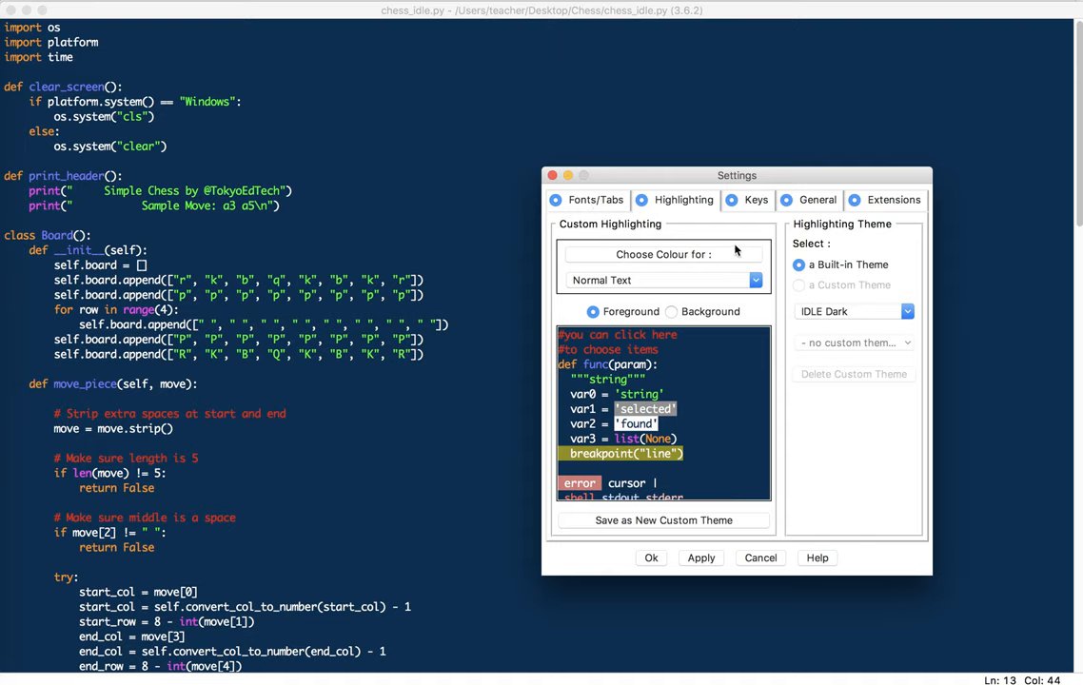
{"action": "left_click", "coordinate": [907, 313]}
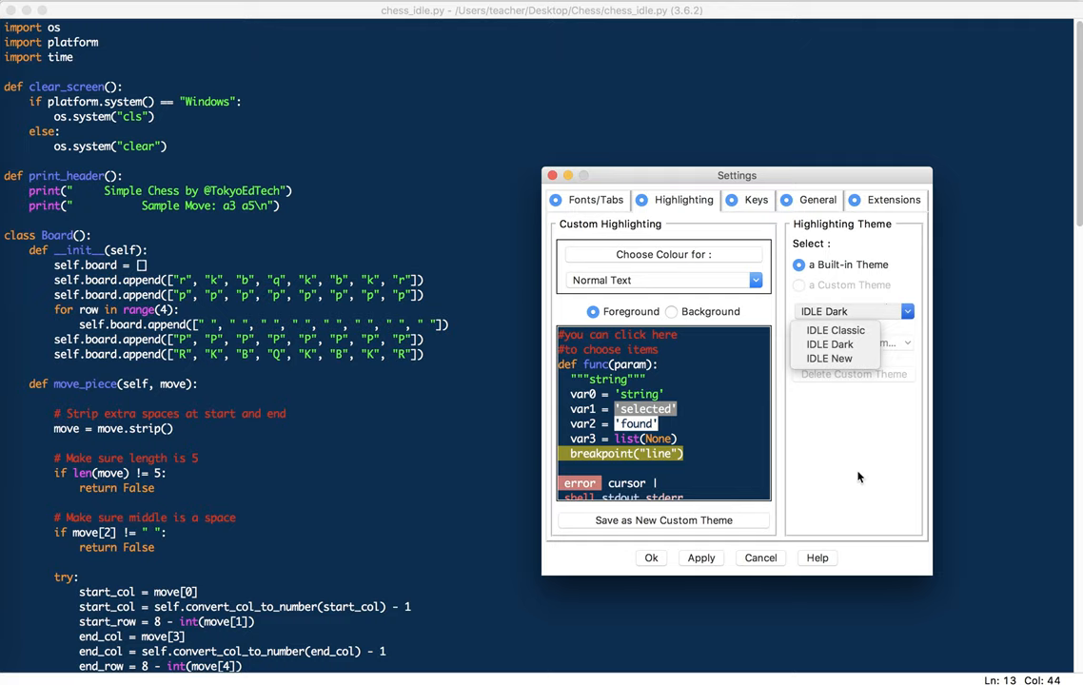
{"action": "left_click", "coordinate": [759, 557]}
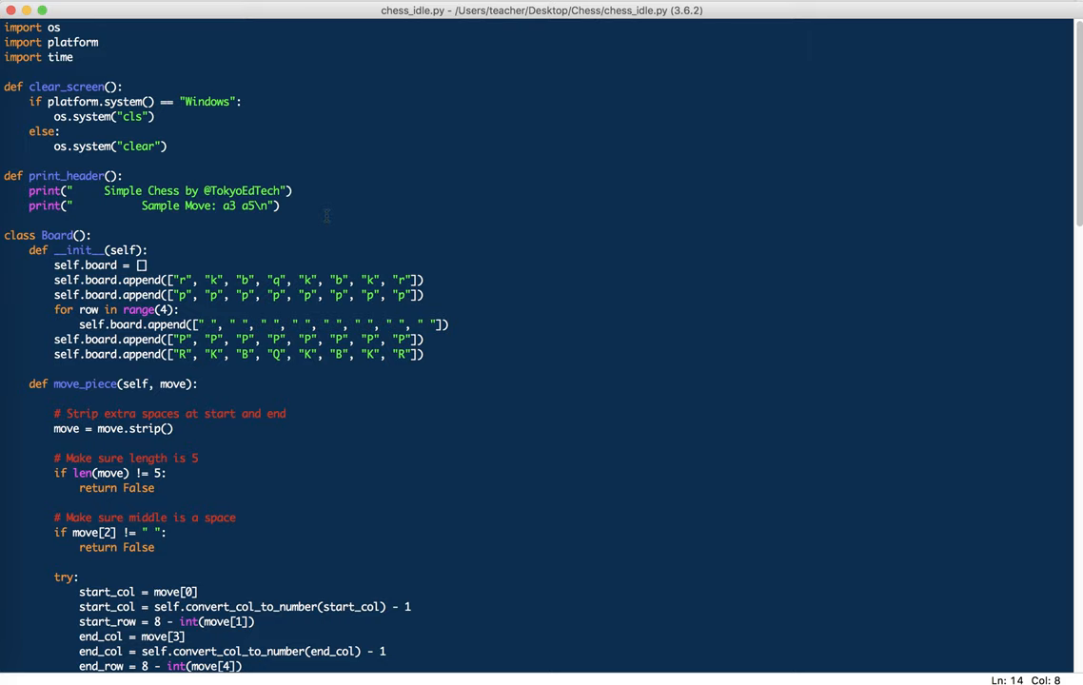
- Run the module in IDLE's shell and enter White's move a2 a4 at the prompt
{"action": "left_click", "coordinate": [180, 11]}
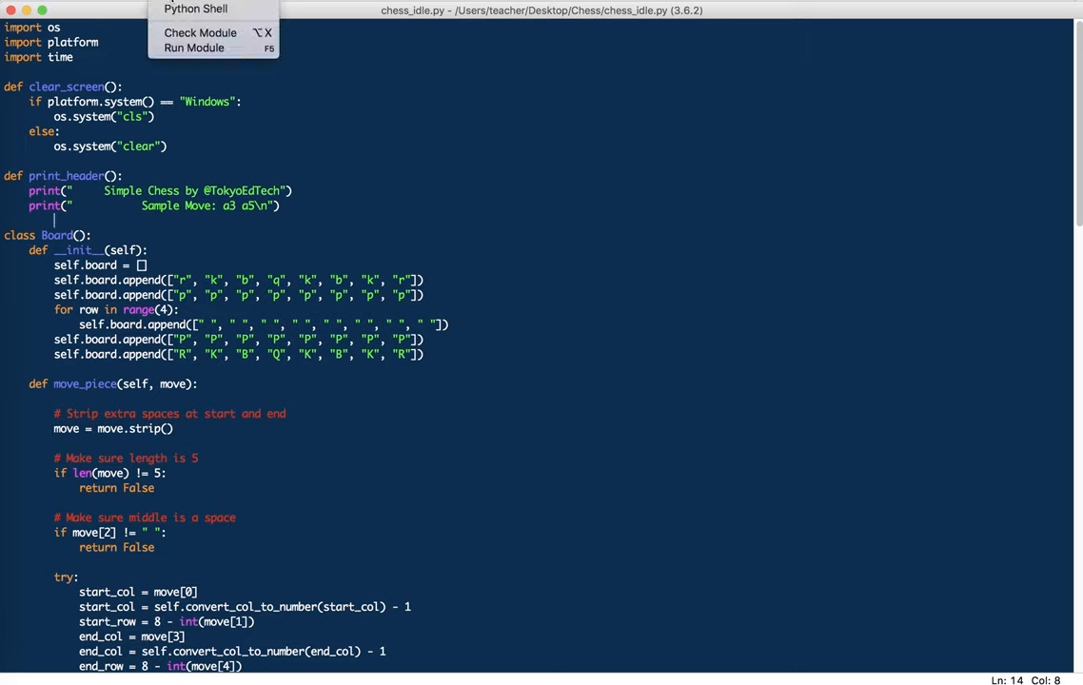
{"action": "left_click", "coordinate": [518, 223]}
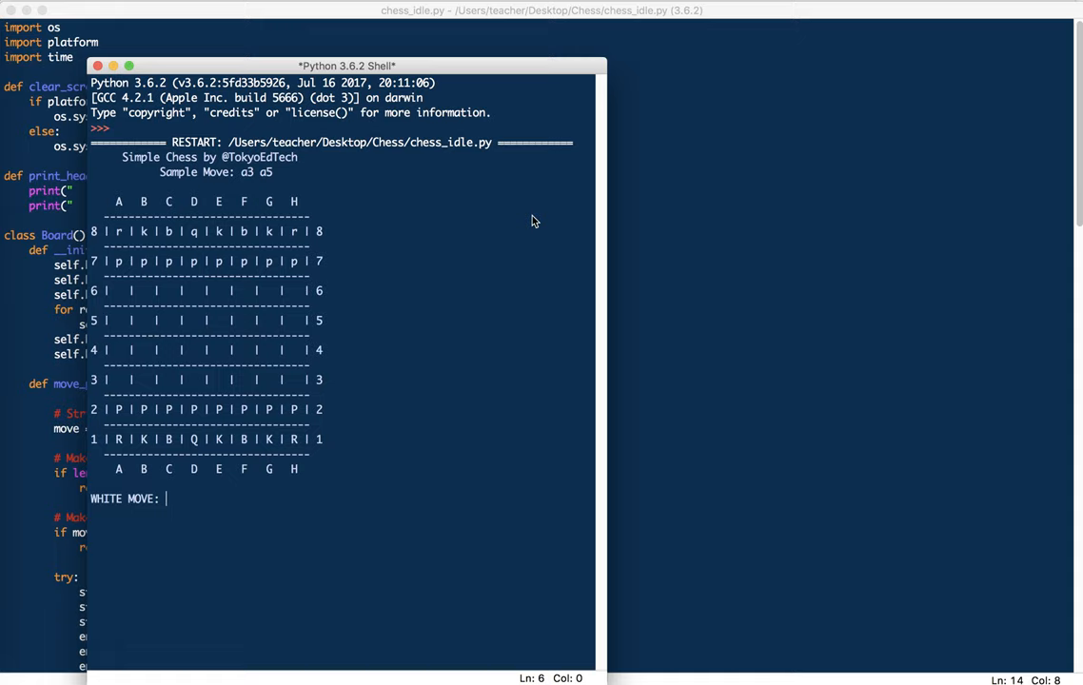
{"action": "type", "text": "a2 a4"}
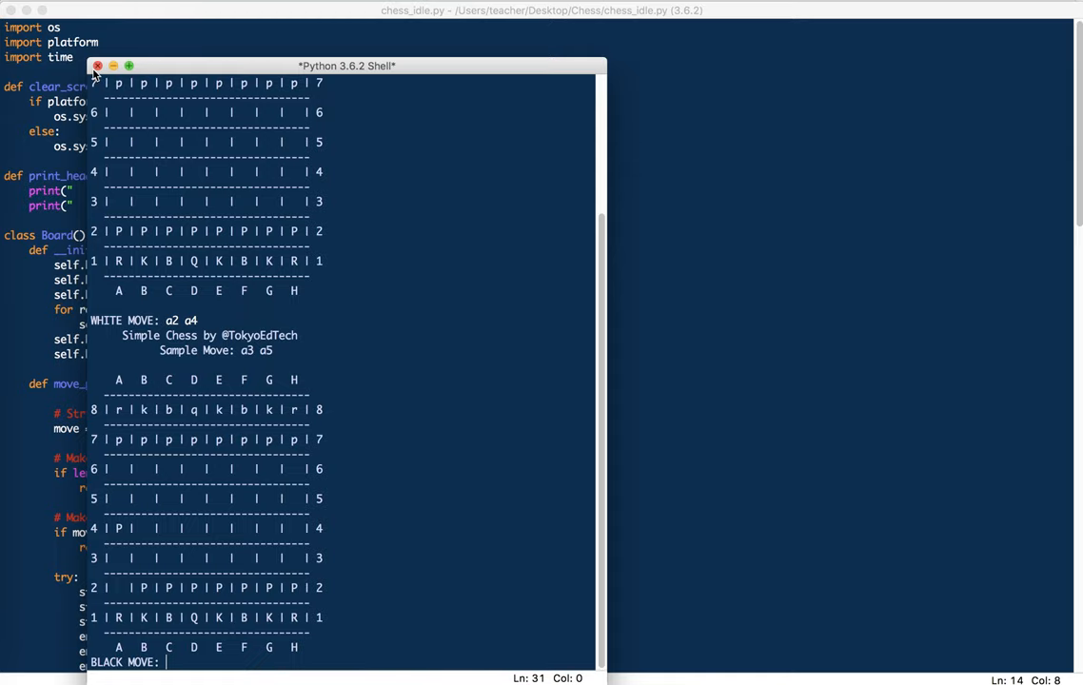
{"action": "left_click", "coordinate": [96, 65]}
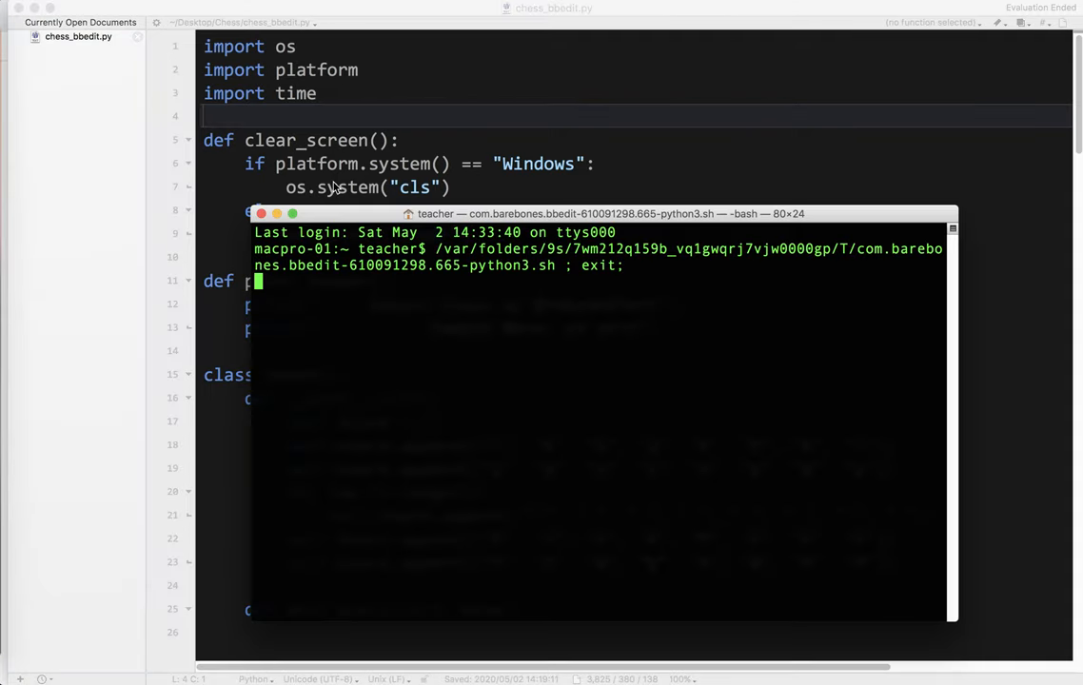
- Start the Terminal chess game, enter a move, stop it with Ctrl+Z and terminate the window
{"action": "key", "text": "Return"}
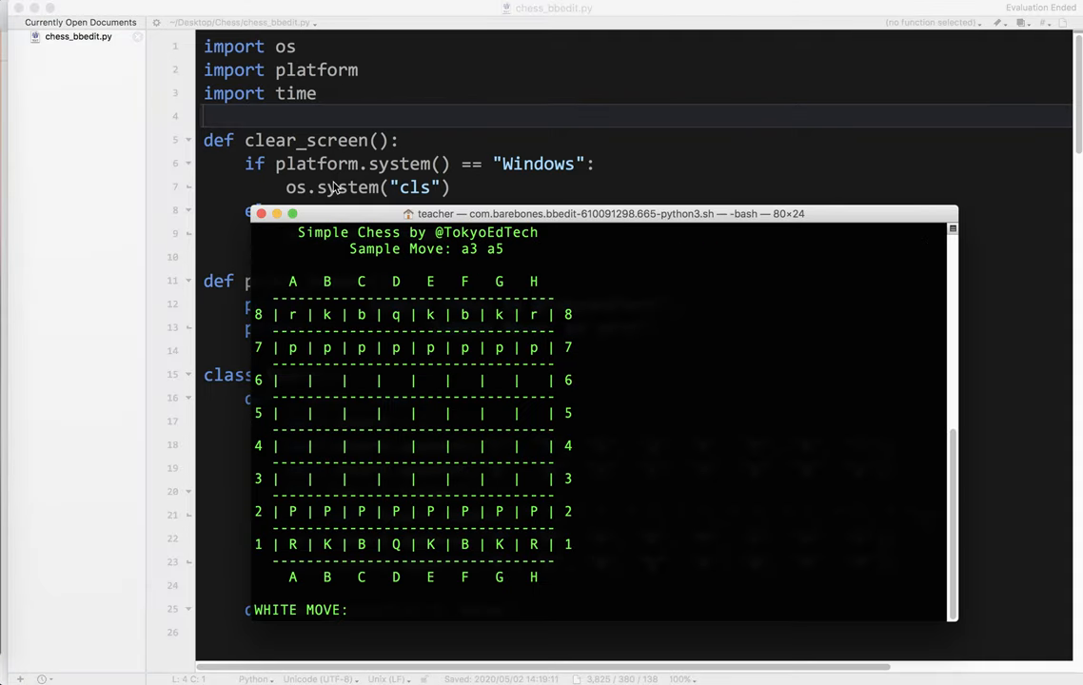
{"action": "type", "text": "a"}
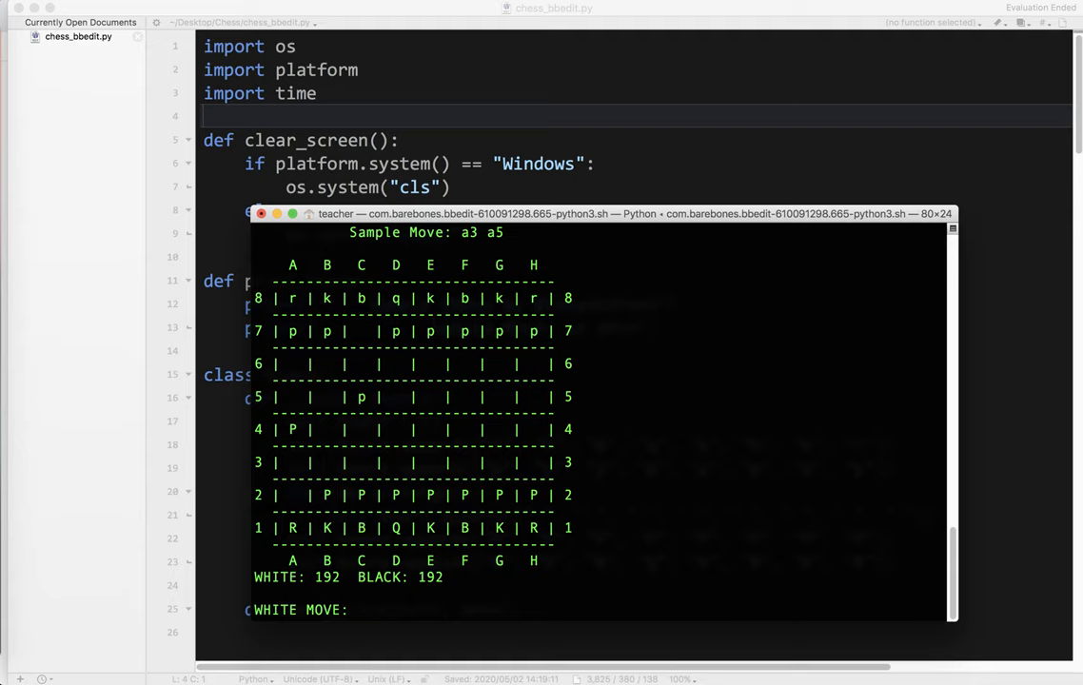
{"action": "key", "text": "ctrl+z"}
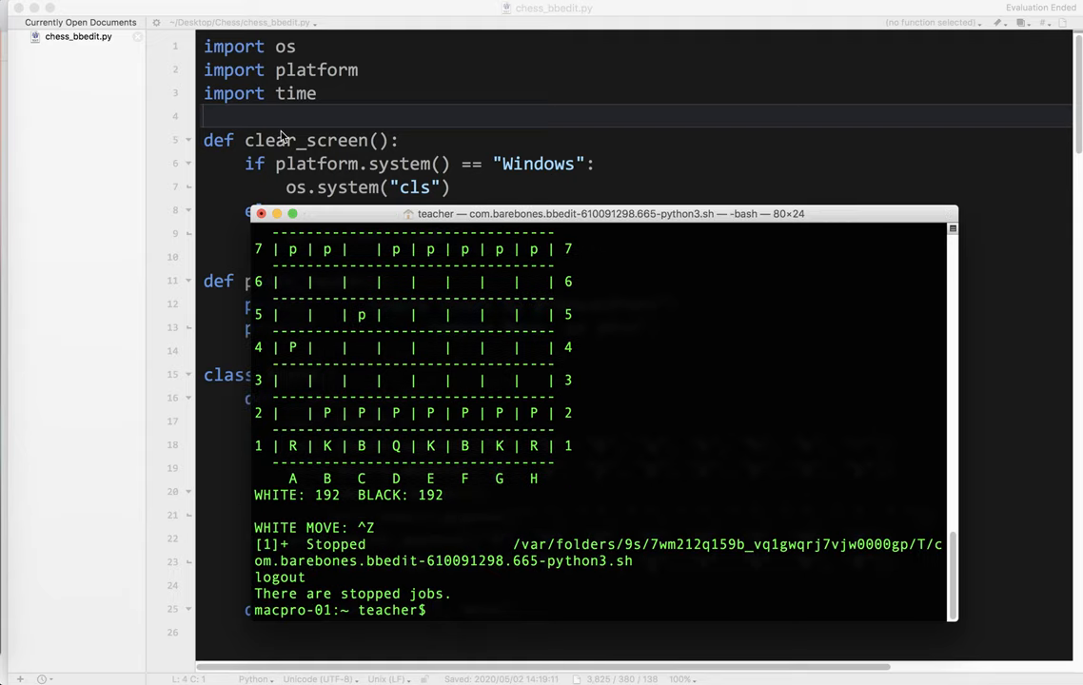
{"action": "left_click", "coordinate": [263, 213]}
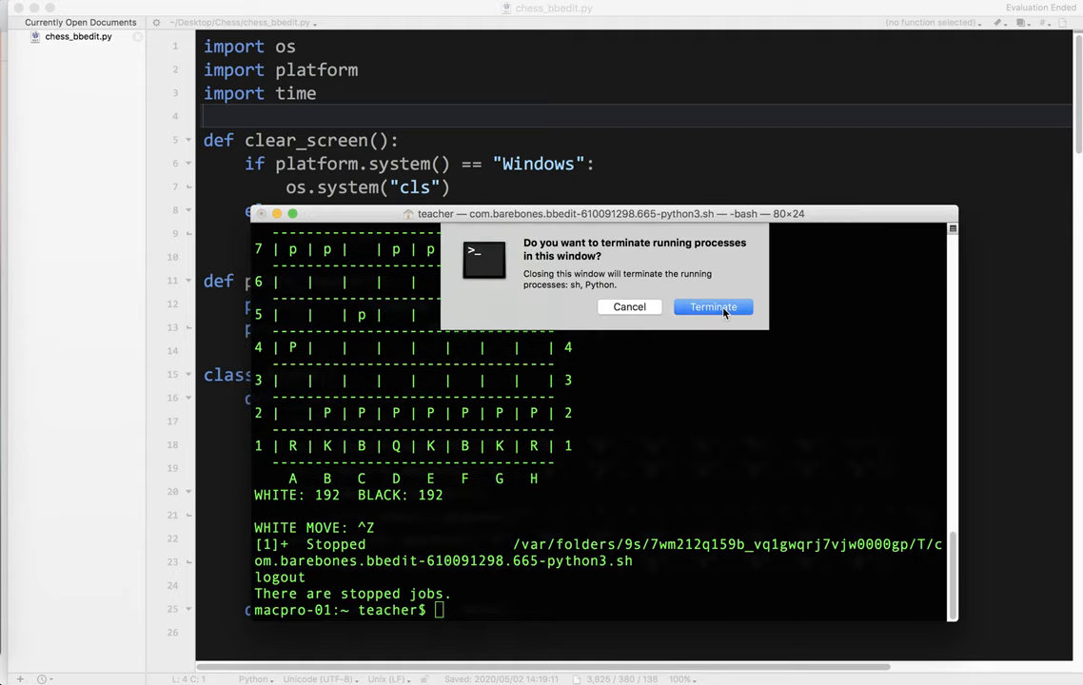
{"action": "left_click", "coordinate": [712, 307]}
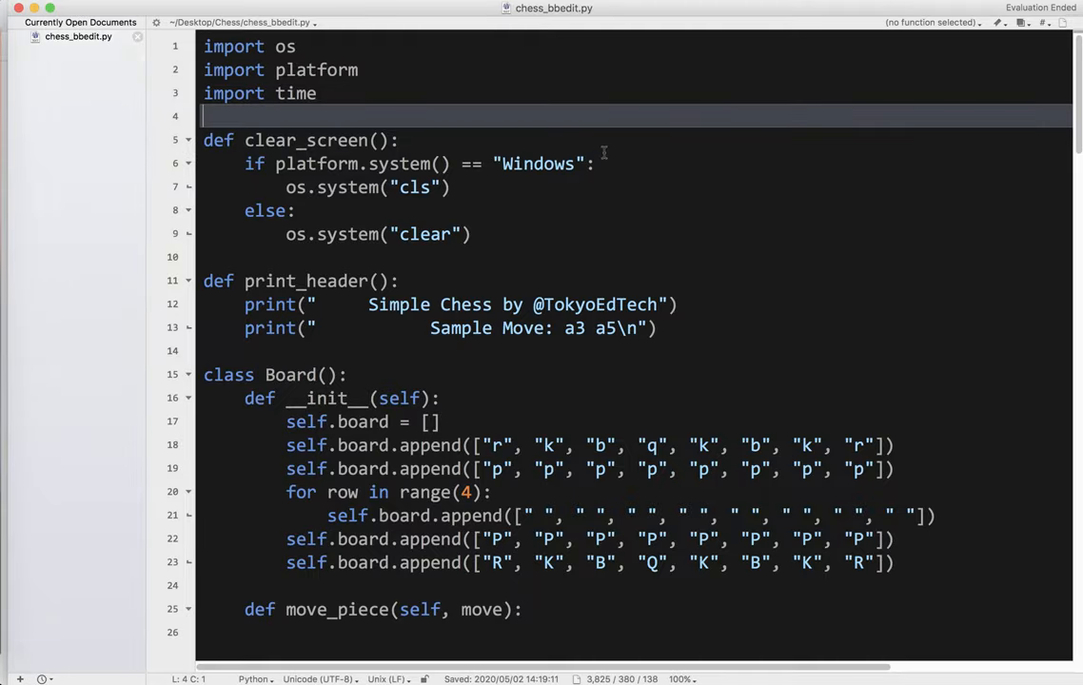
{"action": "mouse_move", "coordinate": [578, 160]}
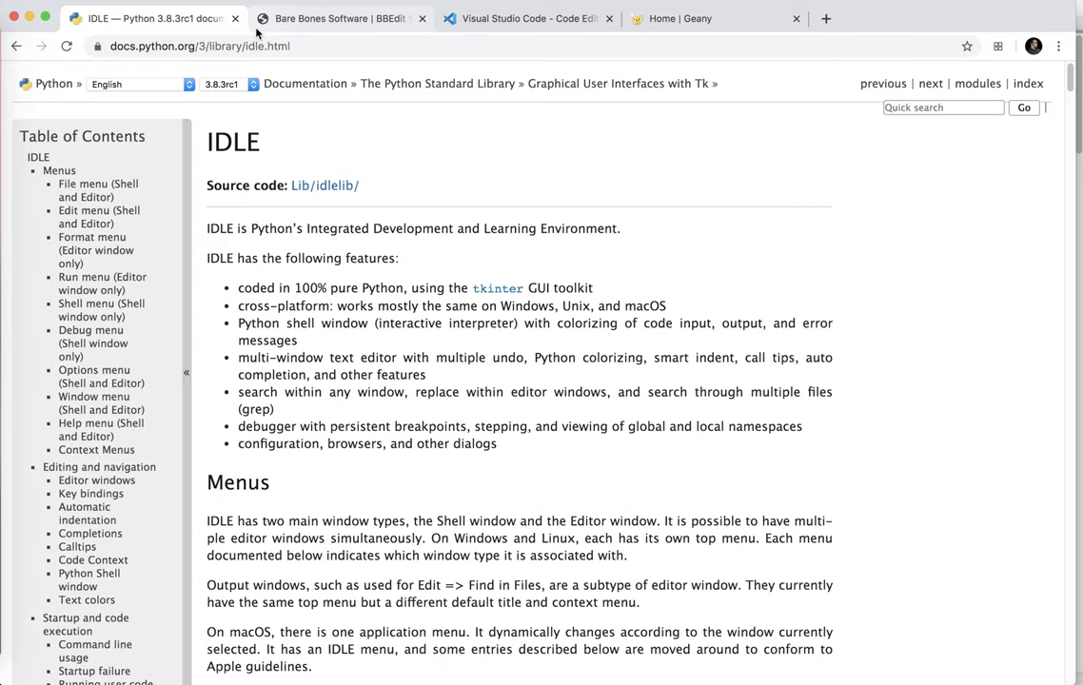
- Close the IDLE documentation tab so the Bare Bones BBEdit page shows
{"action": "left_click", "coordinate": [237, 19]}
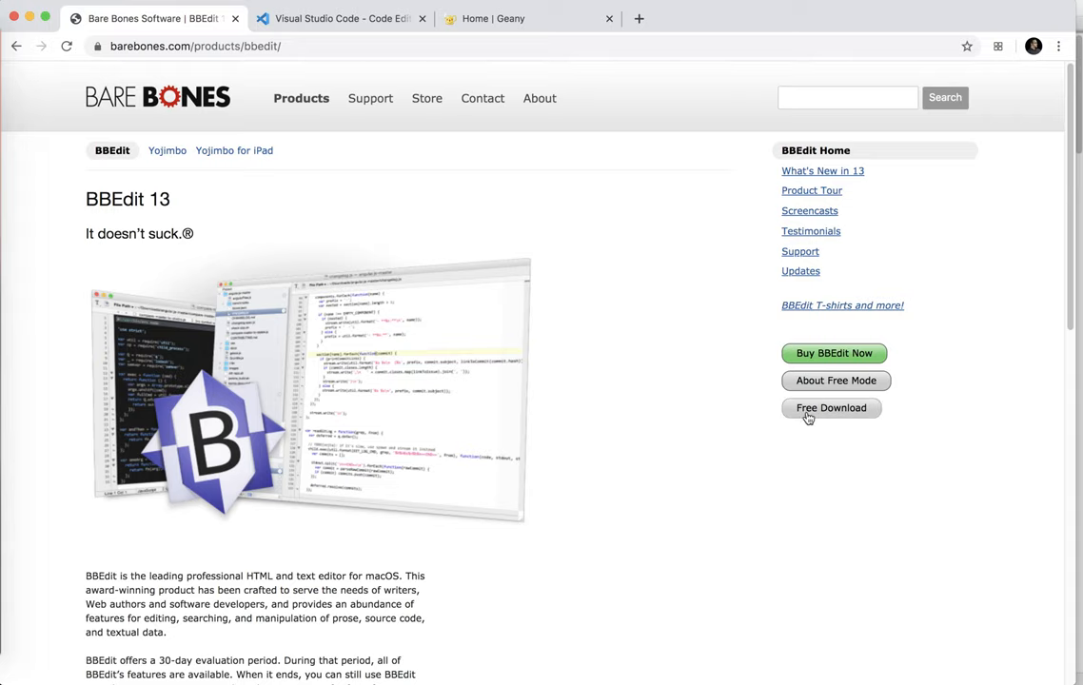
{"action": "mouse_move", "coordinate": [842, 418]}
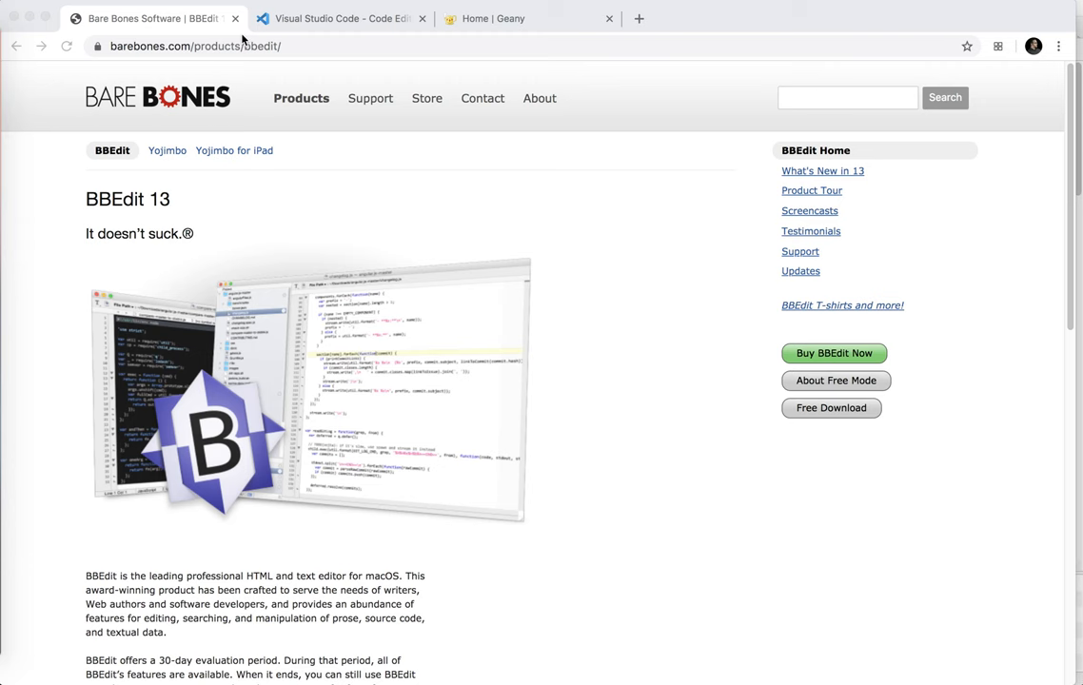
- Bring up chess_vsc.py in VS Code and run it in the Python Debug Console
{"action": "left_click", "coordinate": [153, 19]}
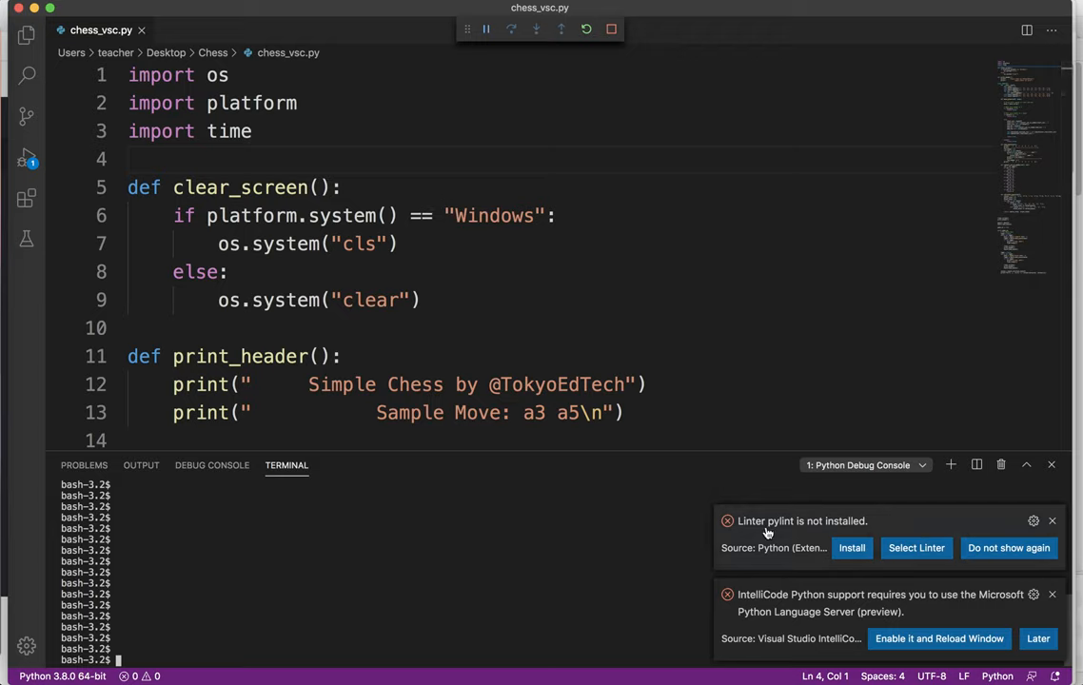
{"action": "left_click", "coordinate": [1051, 522]}
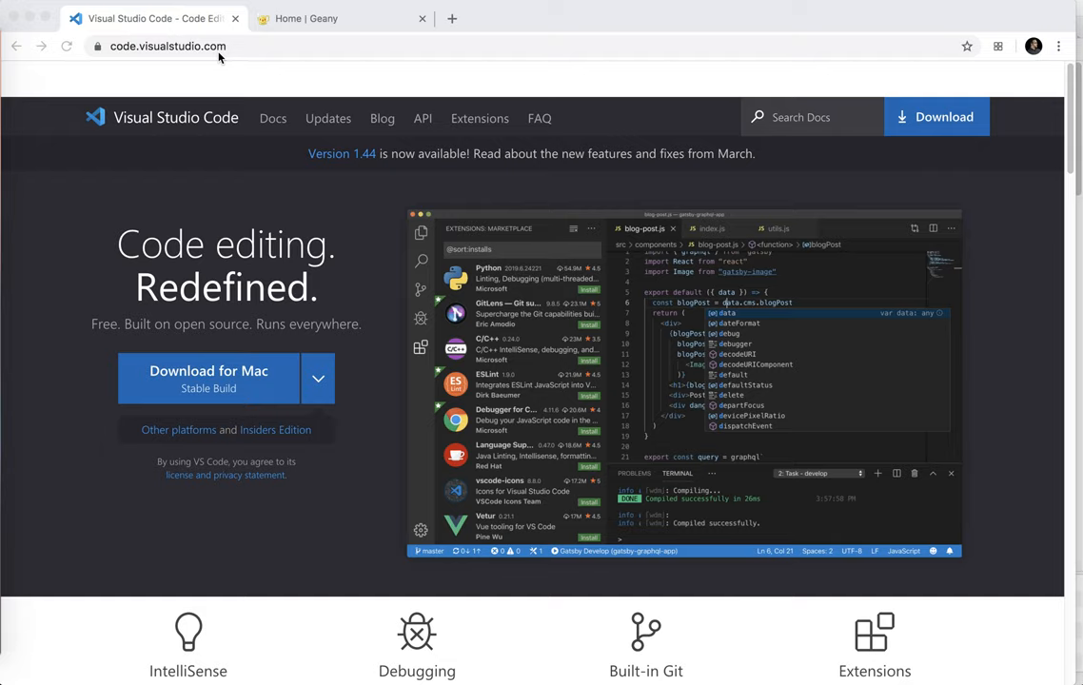
{"action": "mouse_move", "coordinate": [324, 407]}
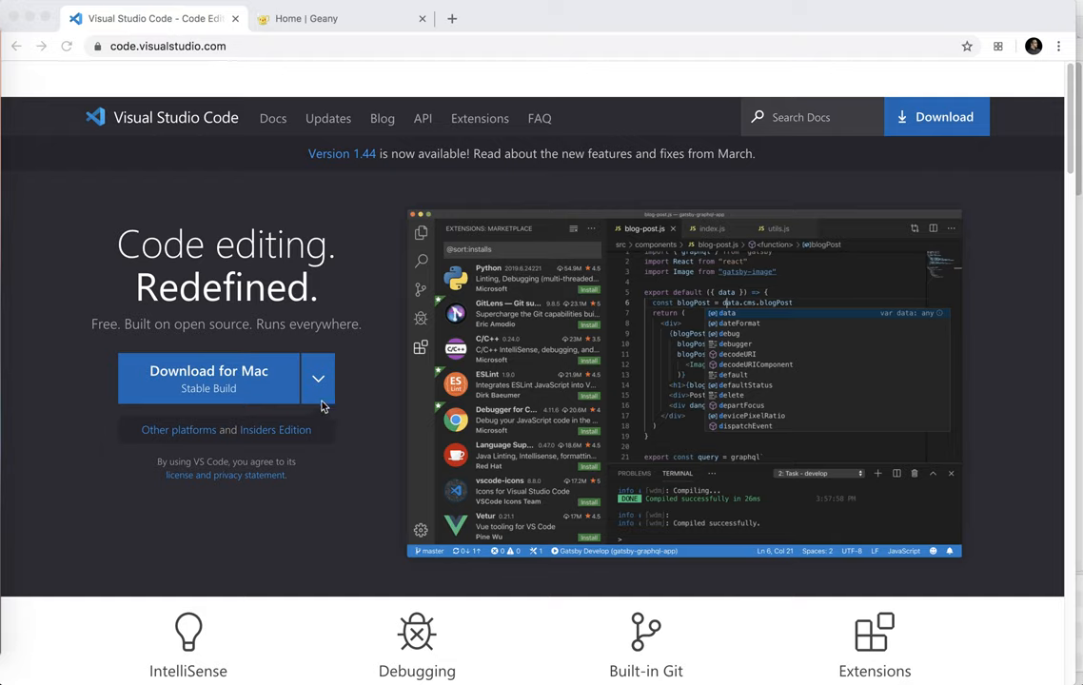
{"action": "mouse_move", "coordinate": [465, 301]}
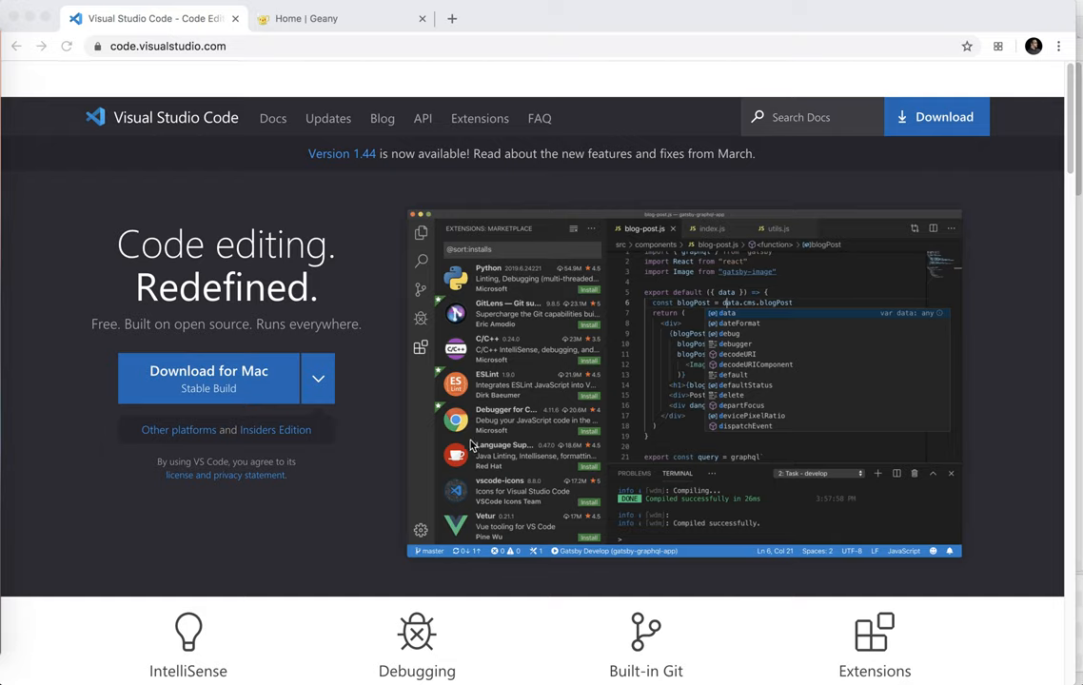
{"action": "mouse_move", "coordinate": [743, 421]}
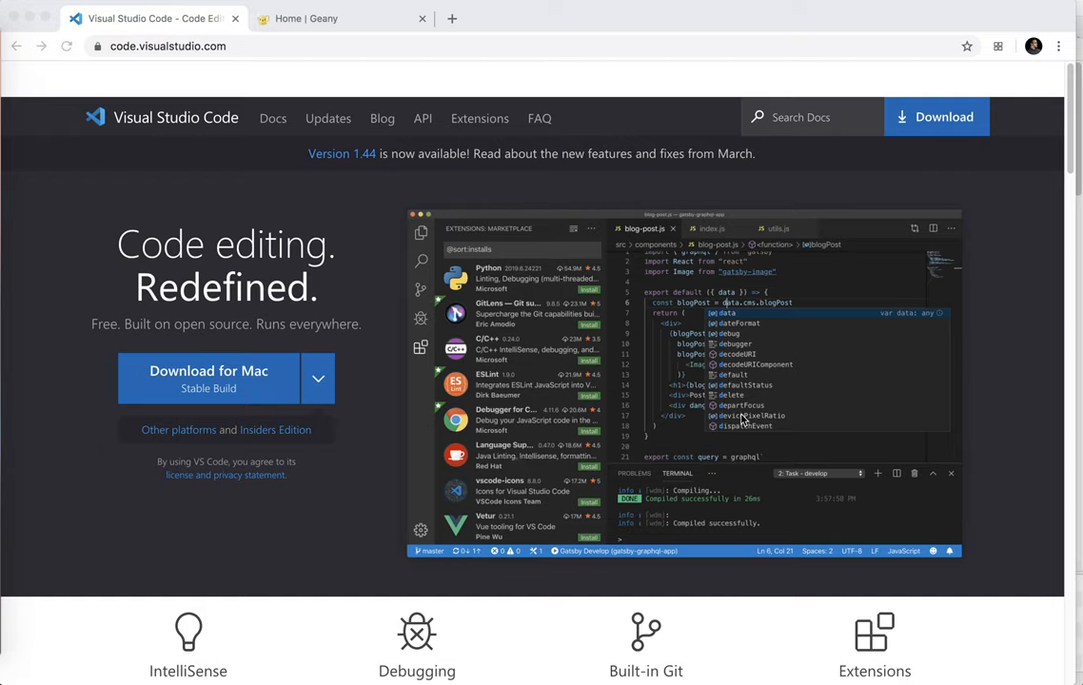
{"action": "mouse_move", "coordinate": [720, 320]}
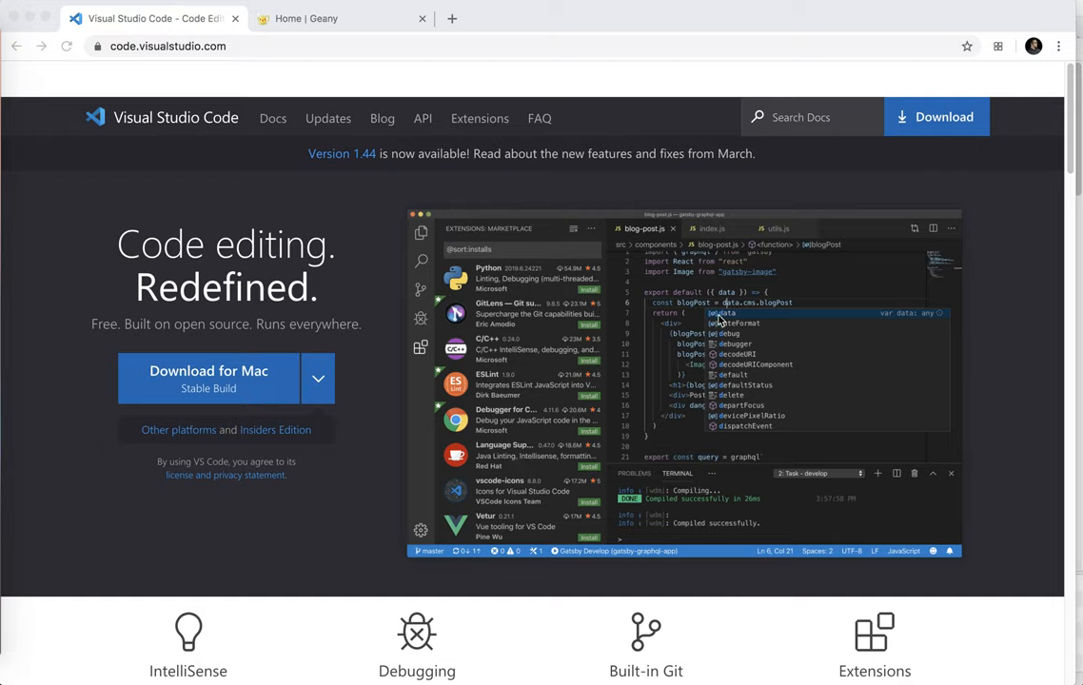
{"action": "mouse_move", "coordinate": [722, 434]}
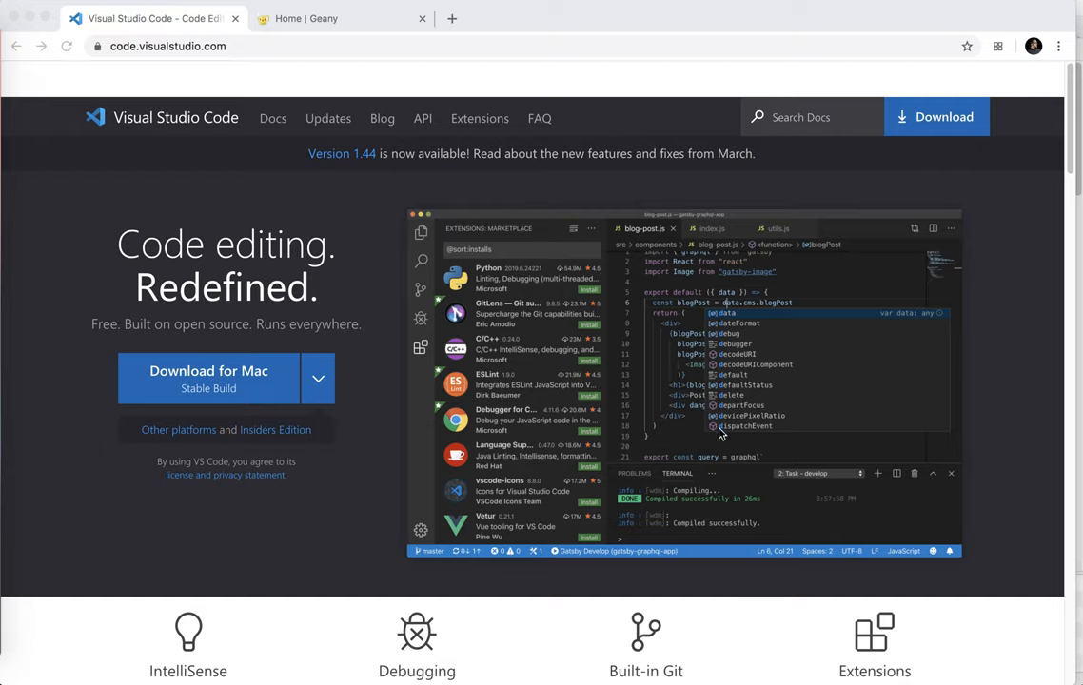
{"action": "mouse_move", "coordinate": [365, 337]}
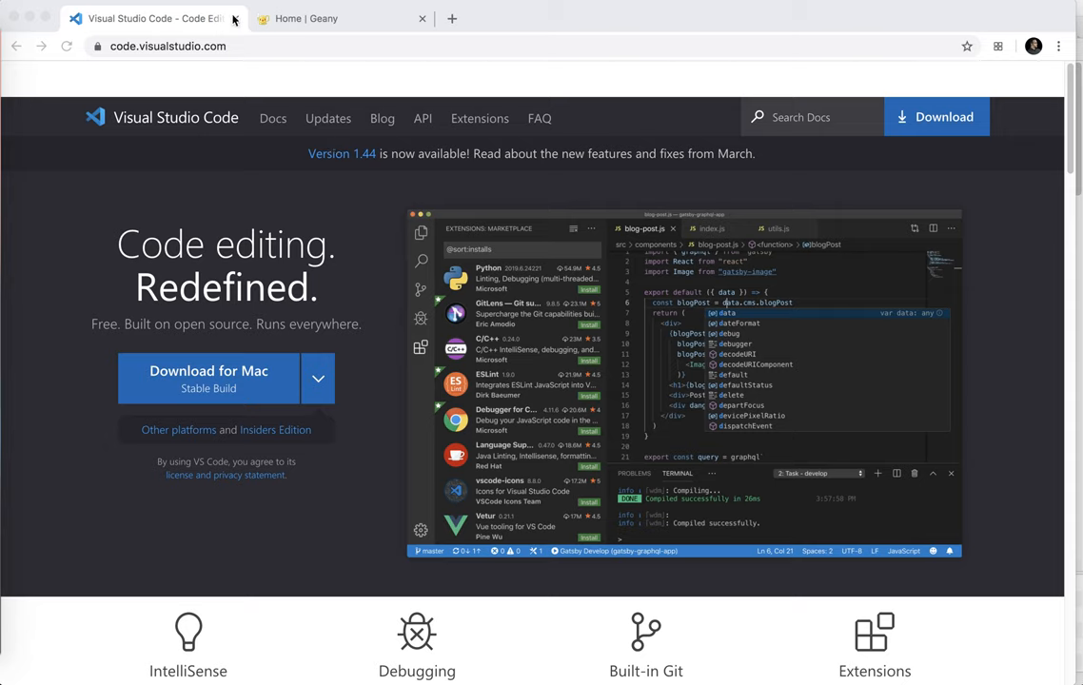
- Switch Chrome to the 'Home | Geany' tab showing geany.org
{"action": "left_click", "coordinate": [324, 19]}
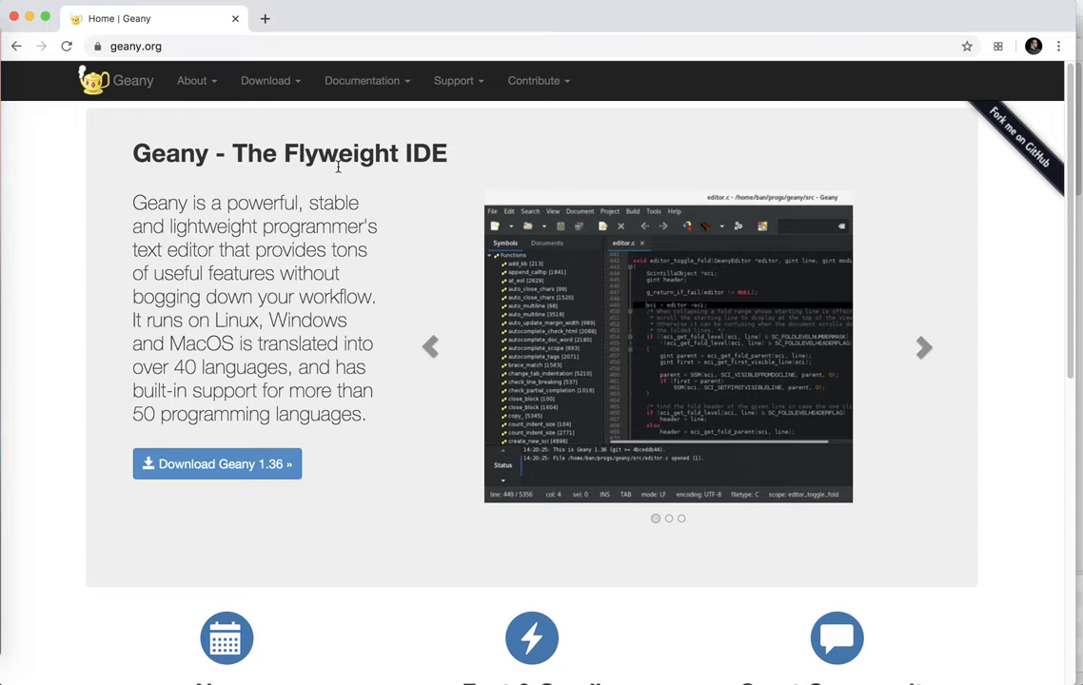
{"action": "mouse_move", "coordinate": [354, 164]}
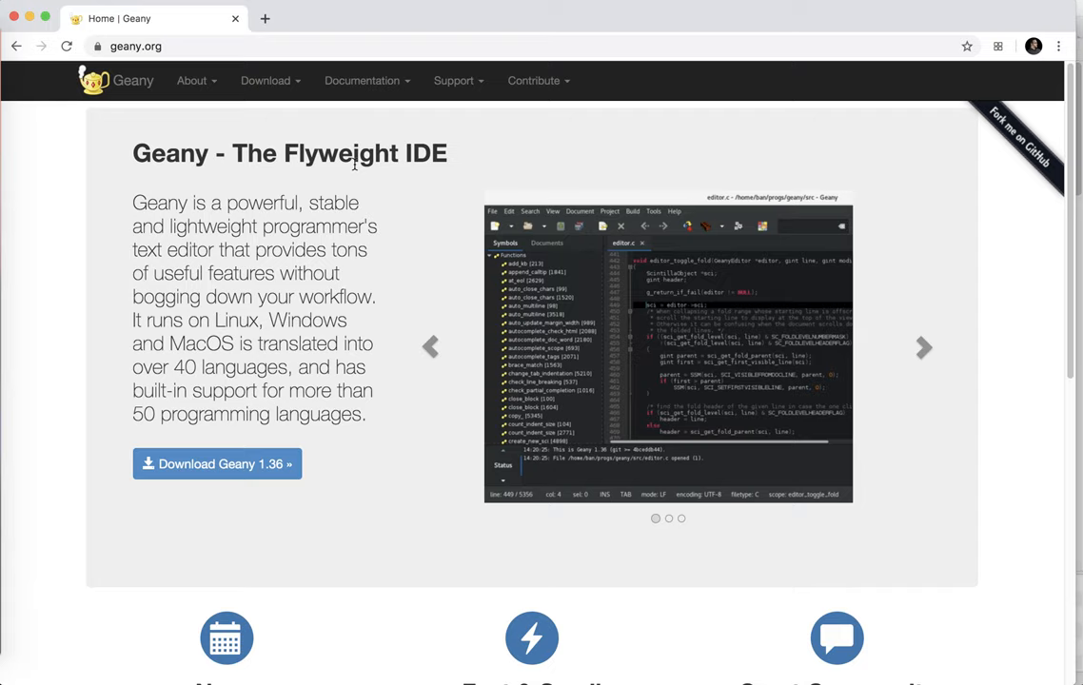
{"action": "mouse_move", "coordinate": [190, 335]}
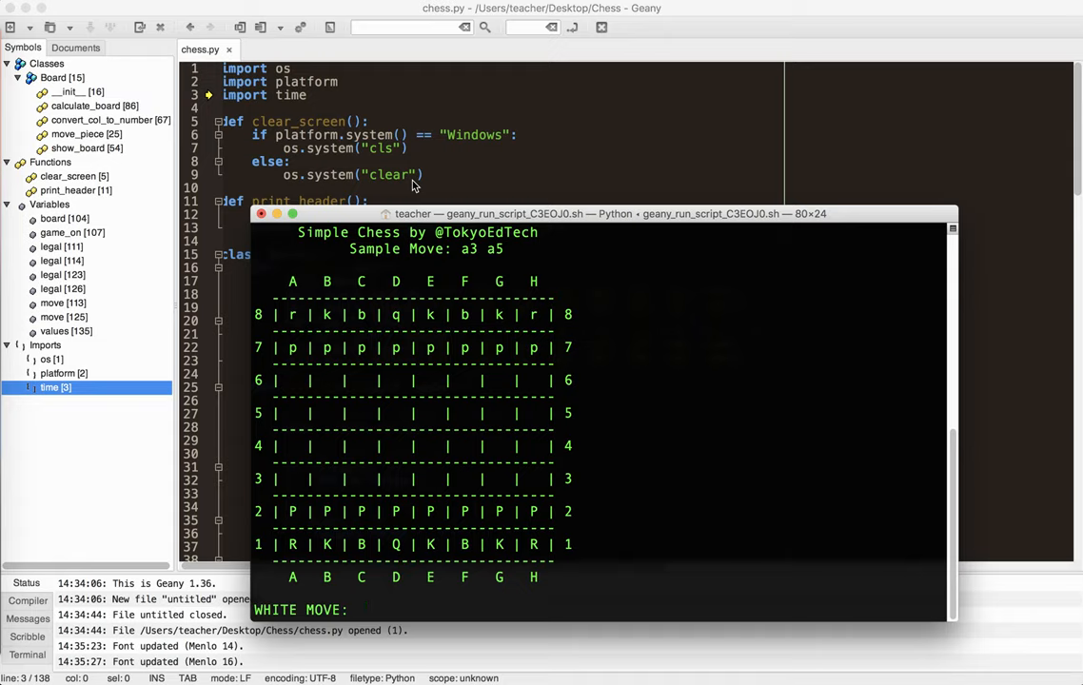
- Enter a move starting from c2 at the WHITE MOVE prompt of the running chess.py
{"action": "type", "text": "c2"}
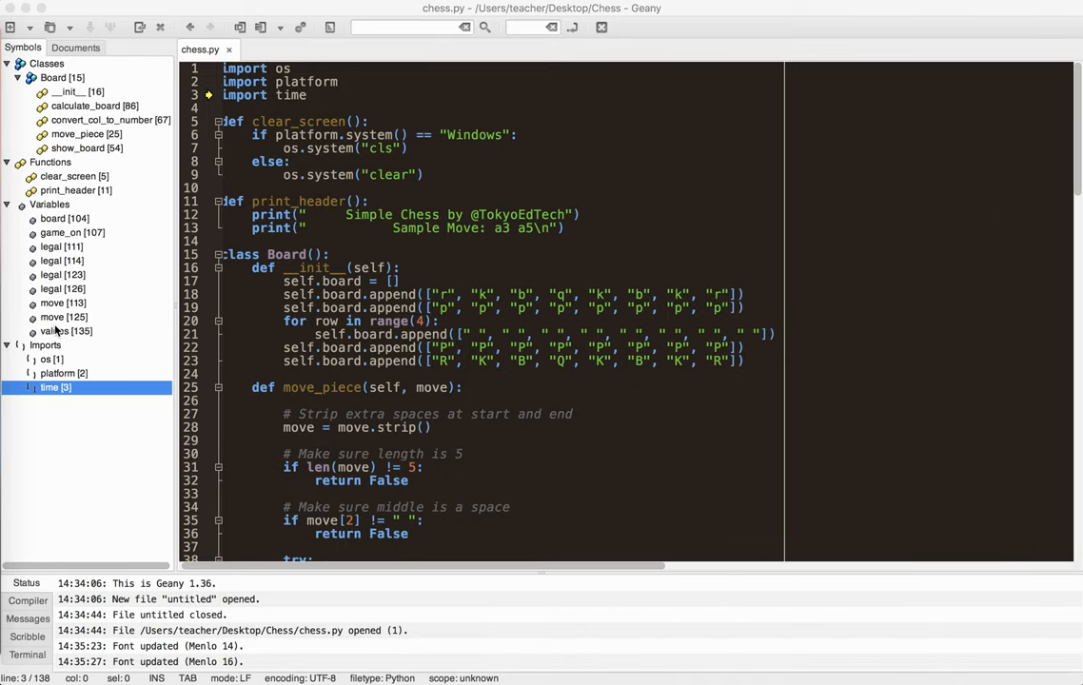
{"action": "mouse_move", "coordinate": [107, 193]}
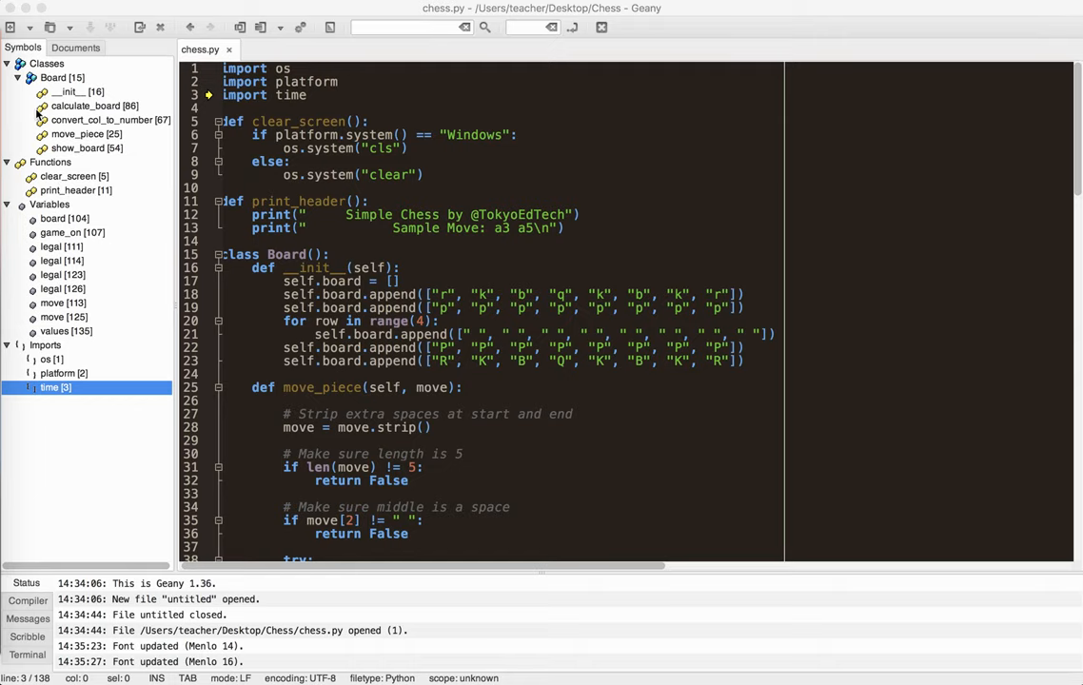
{"action": "mouse_move", "coordinate": [54, 257]}
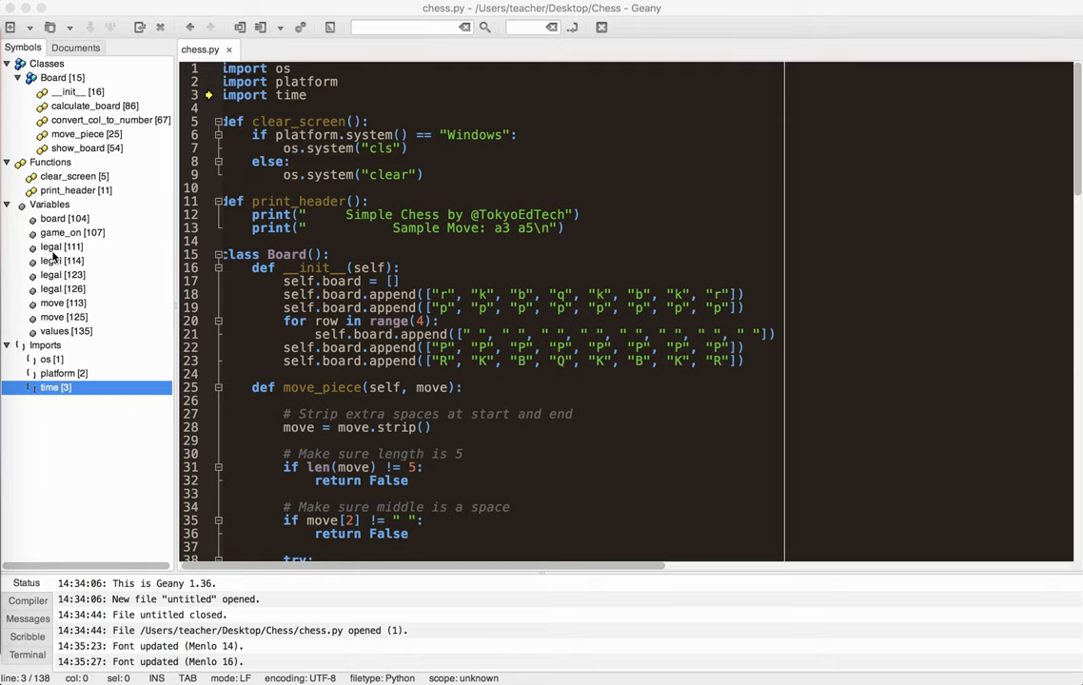
- Scroll through chess.py and jump to the Board class's __init__ via the Symbols sidebar
{"action": "scroll", "scroll_direction": "down", "scroll_amount": 3}
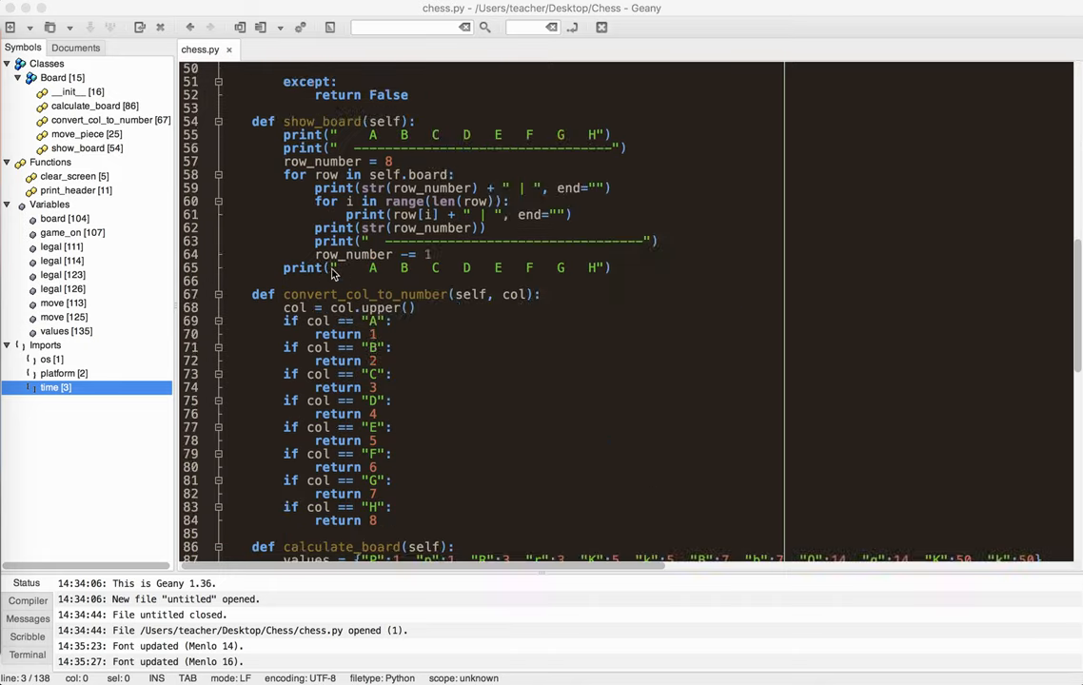
{"action": "scroll", "scroll_direction": "down", "scroll_amount": 3}
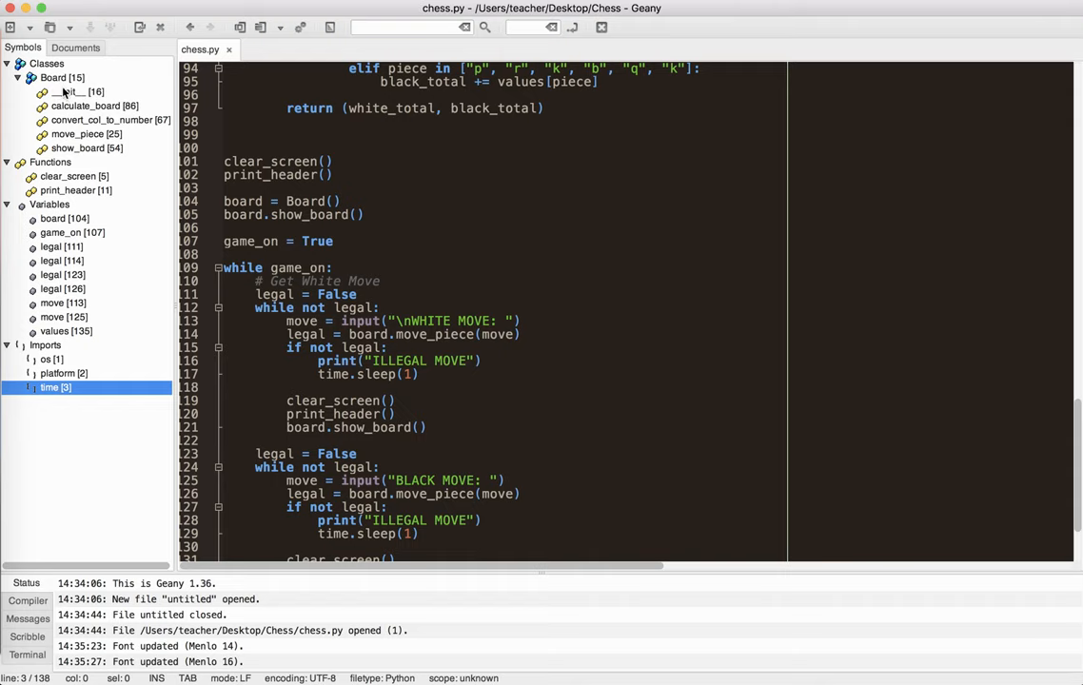
{"action": "left_click", "coordinate": [72, 92]}
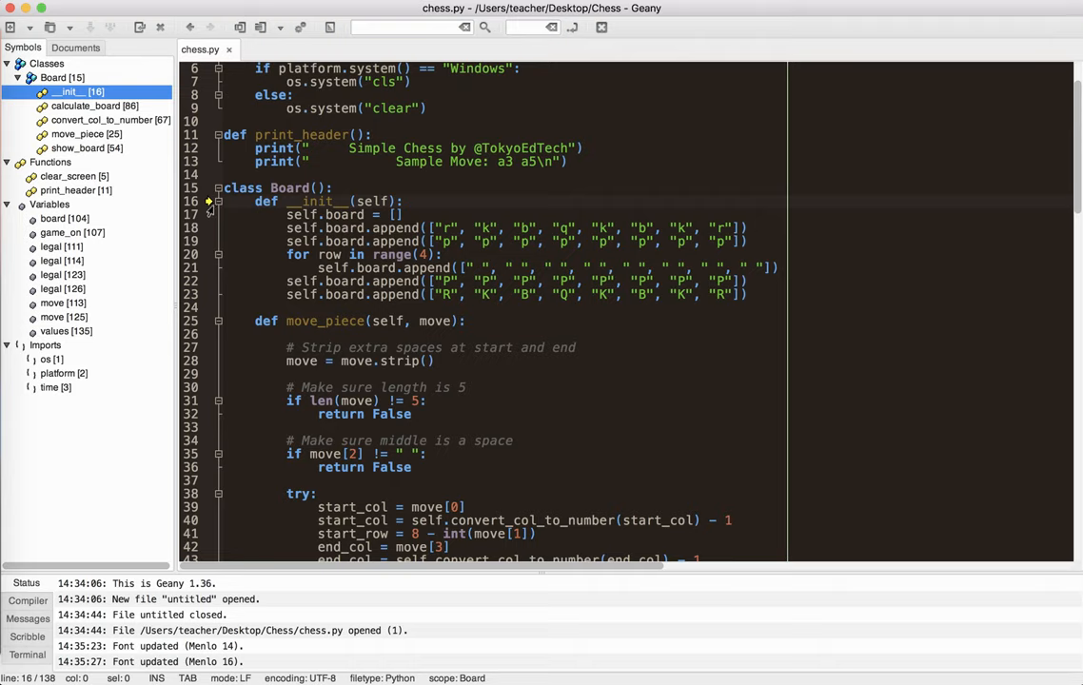
{"action": "mouse_move", "coordinate": [42, 172]}
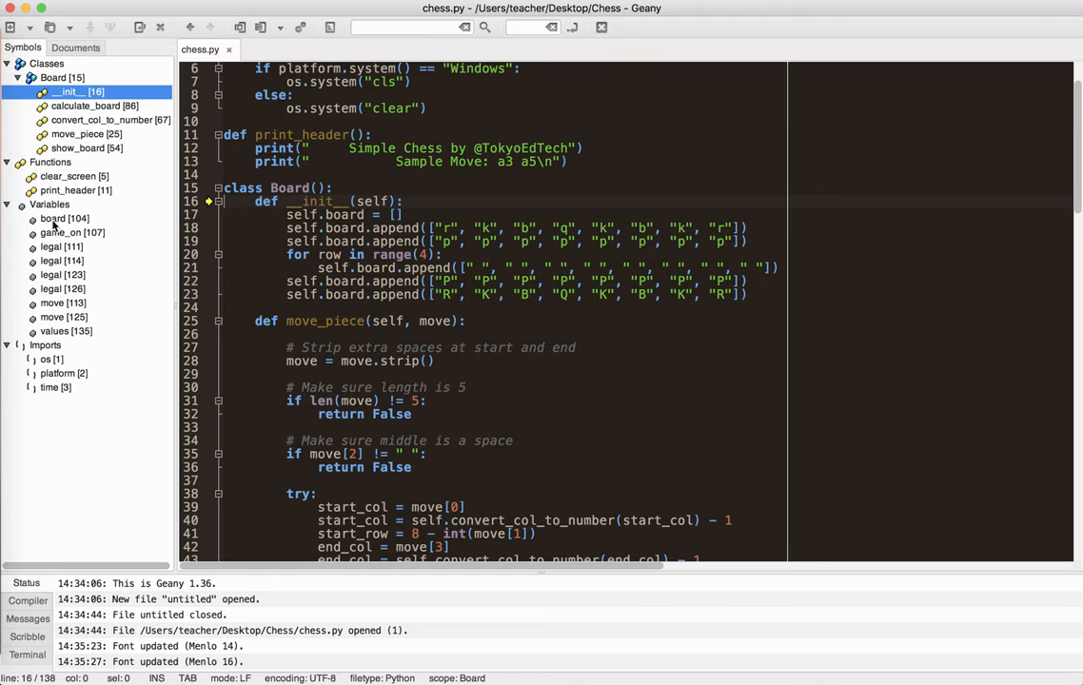
{"action": "left_click", "coordinate": [65, 217]}
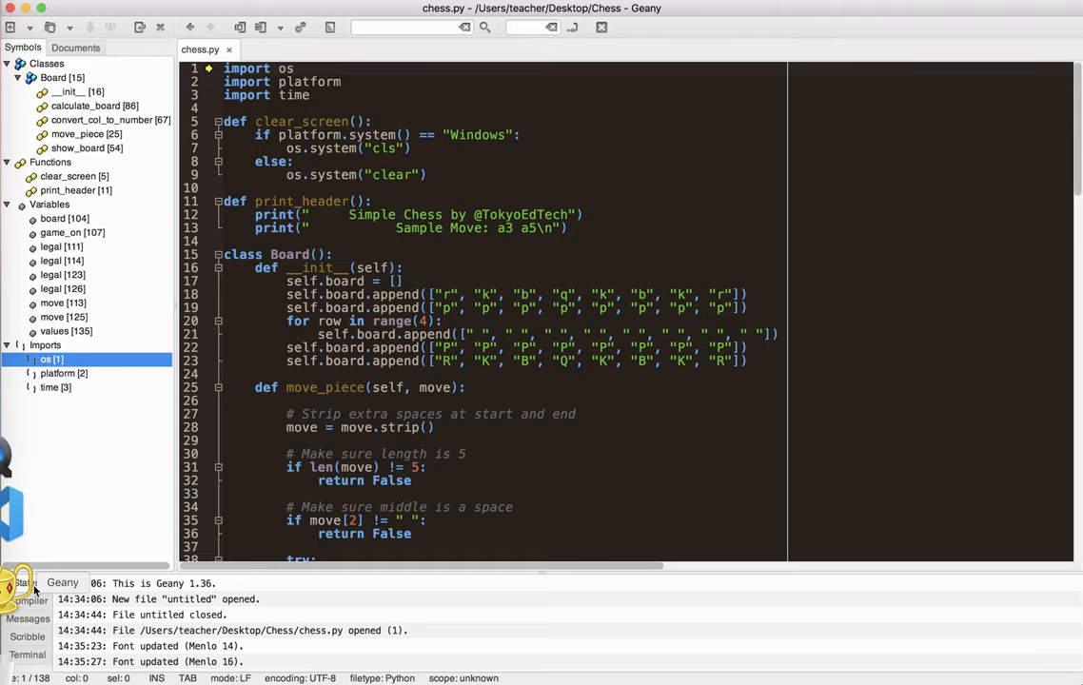
{"action": "left_click", "coordinate": [27, 655]}
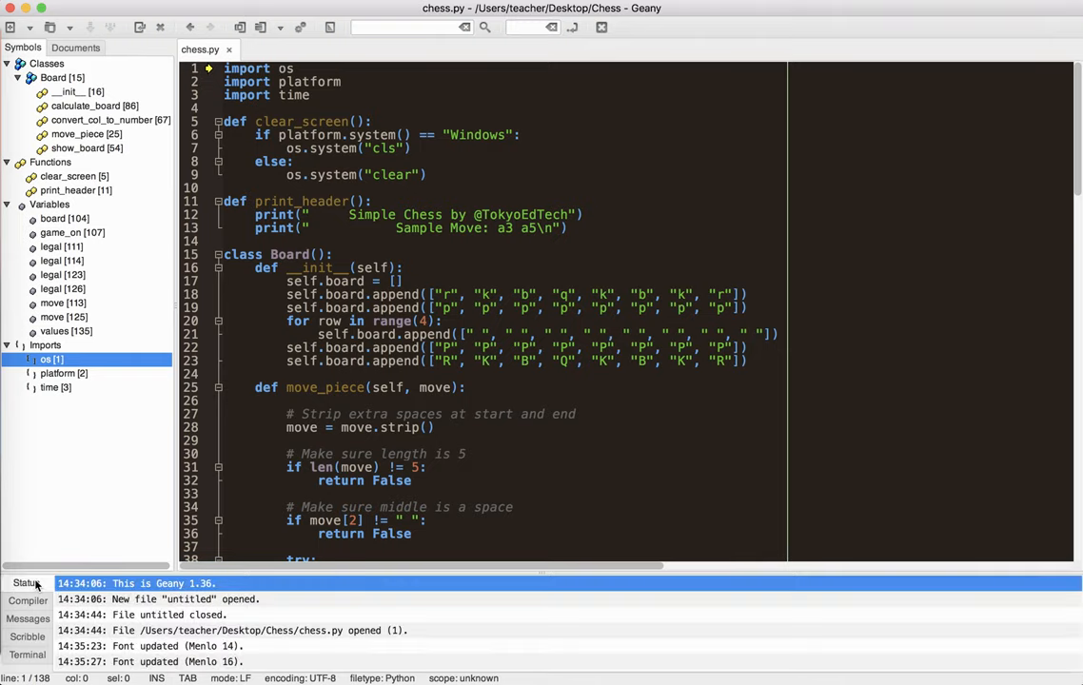
{"action": "left_click", "coordinate": [402, 213]}
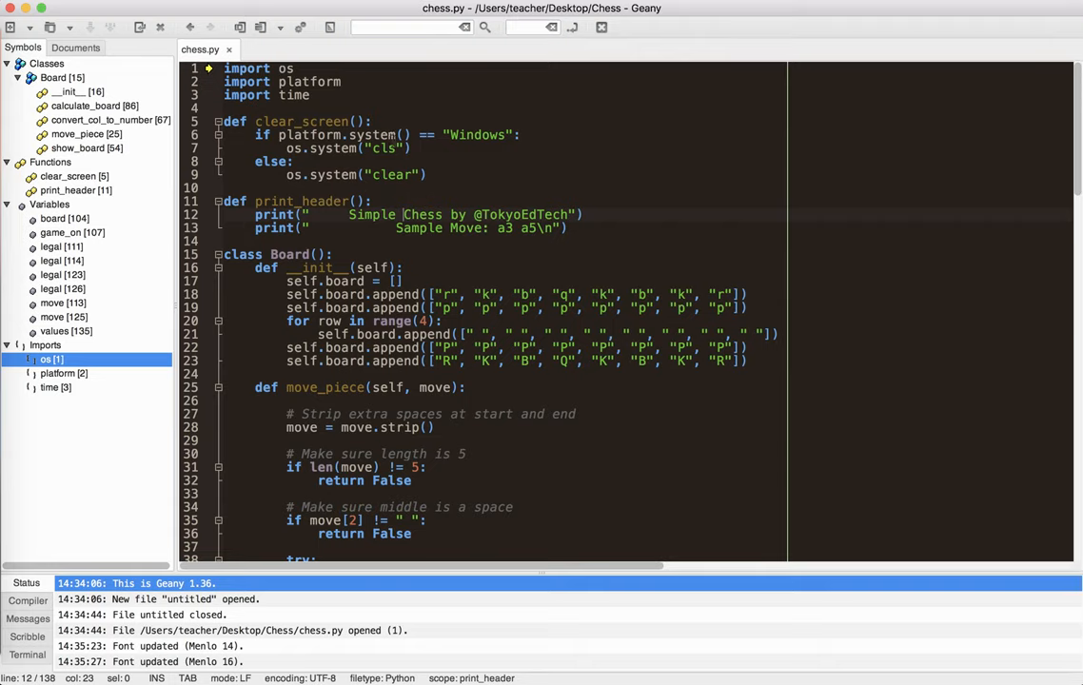
- Bring up Build > Set Build Commands and begin editing the Python compile command
{"action": "left_click", "coordinate": [324, 7]}
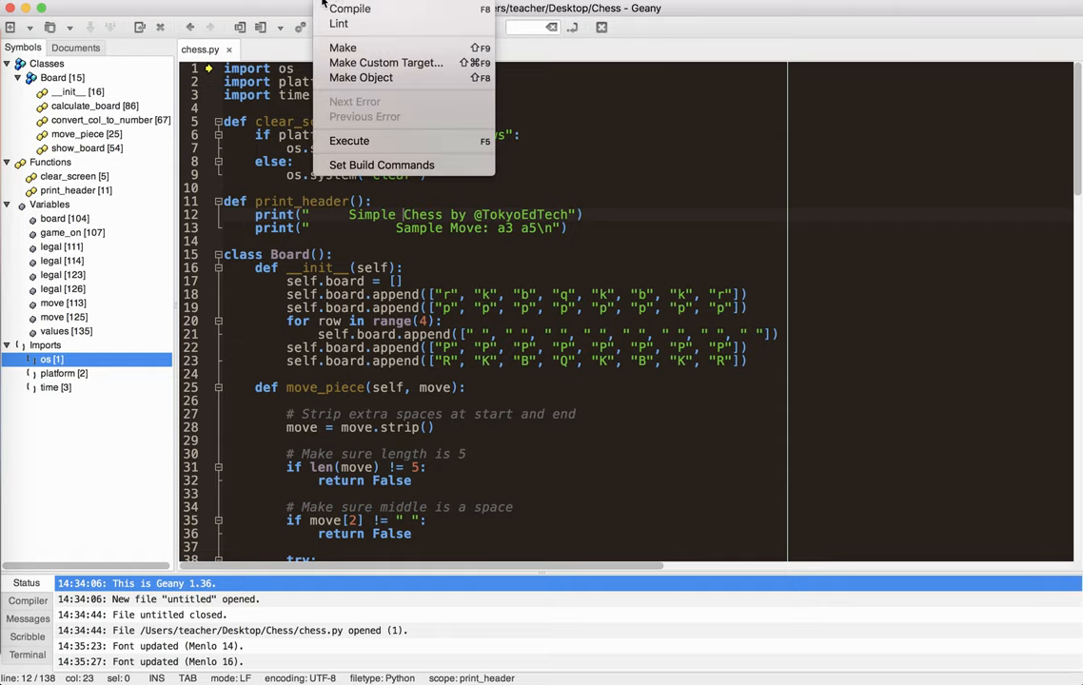
{"action": "mouse_move", "coordinate": [381, 164]}
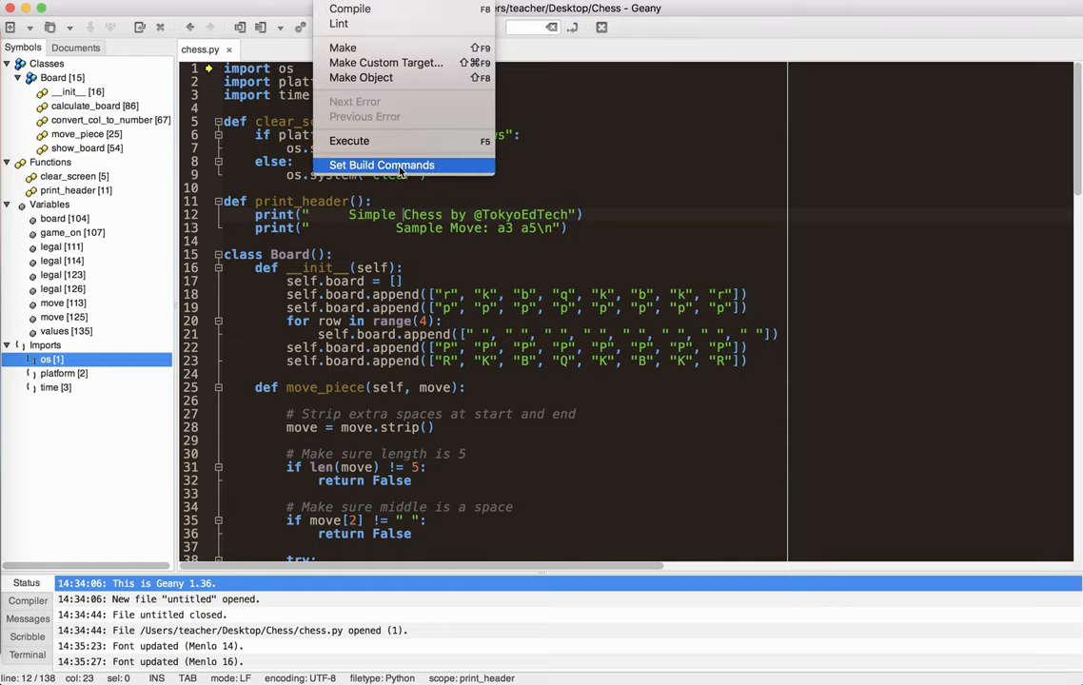
{"action": "left_click", "coordinate": [381, 164]}
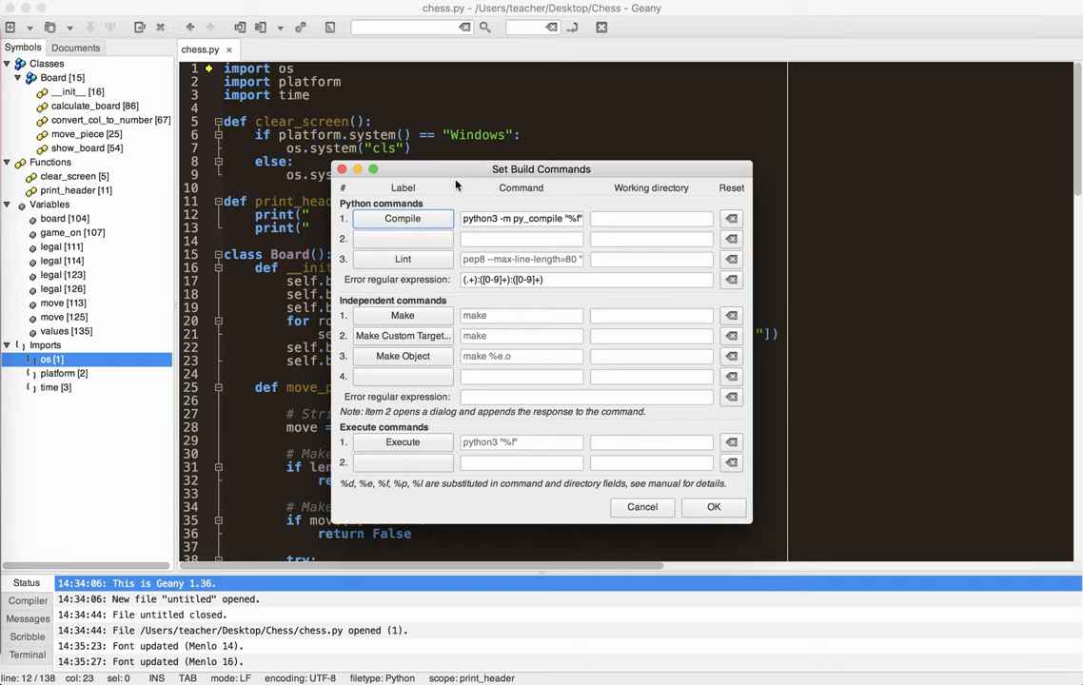
{"action": "mouse_move", "coordinate": [510, 187]}
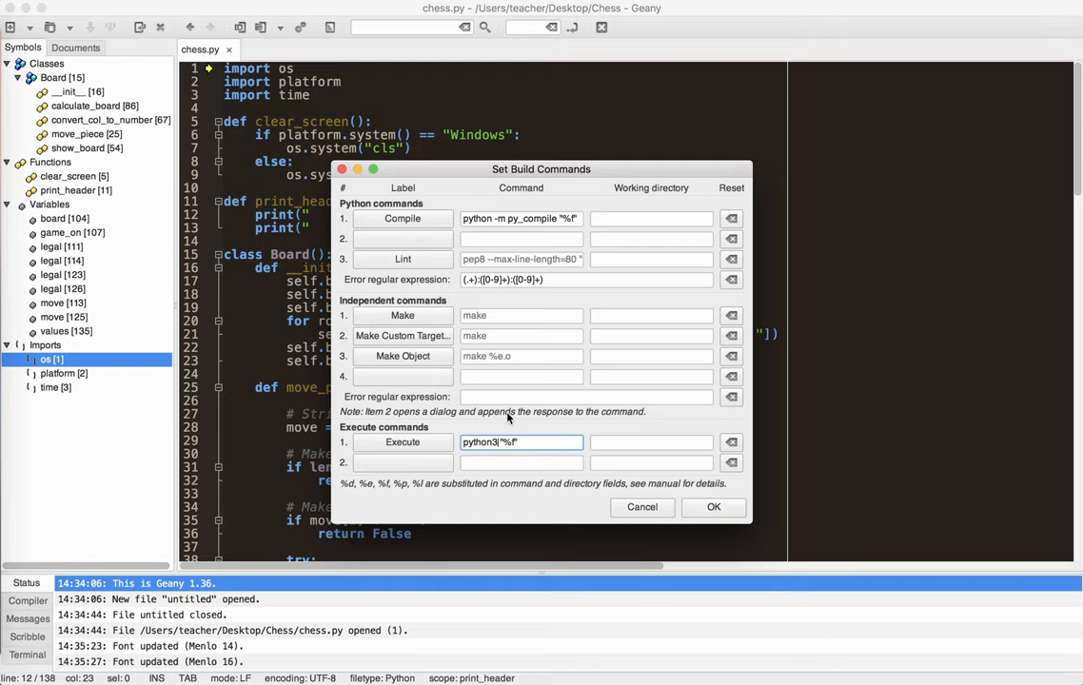
{"action": "left_click", "coordinate": [522, 217]}
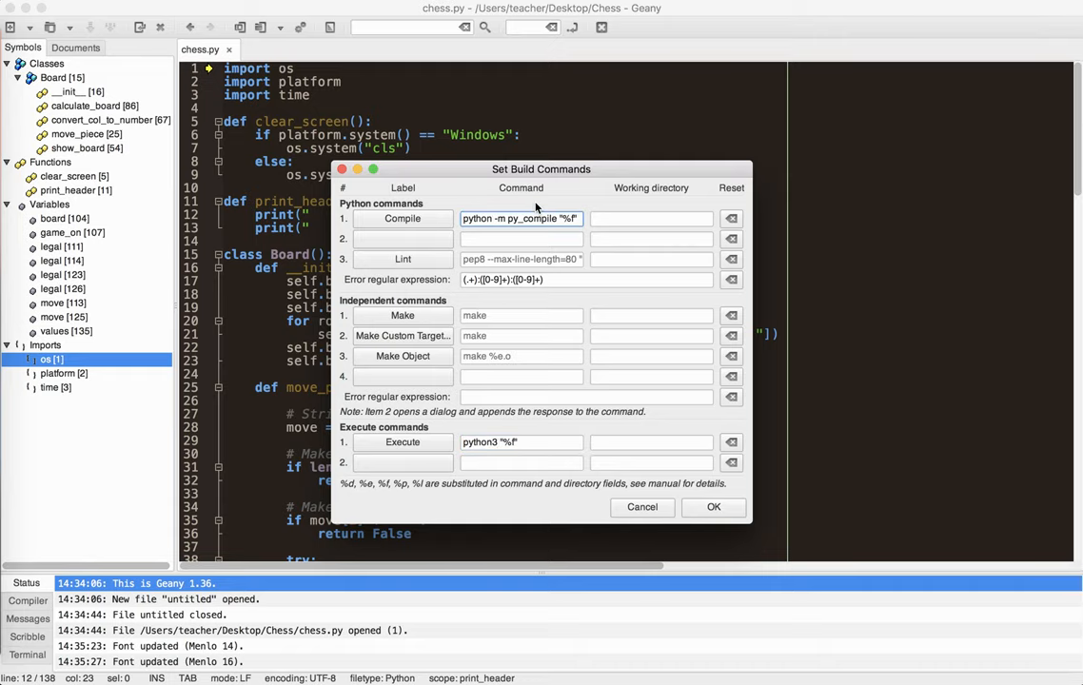